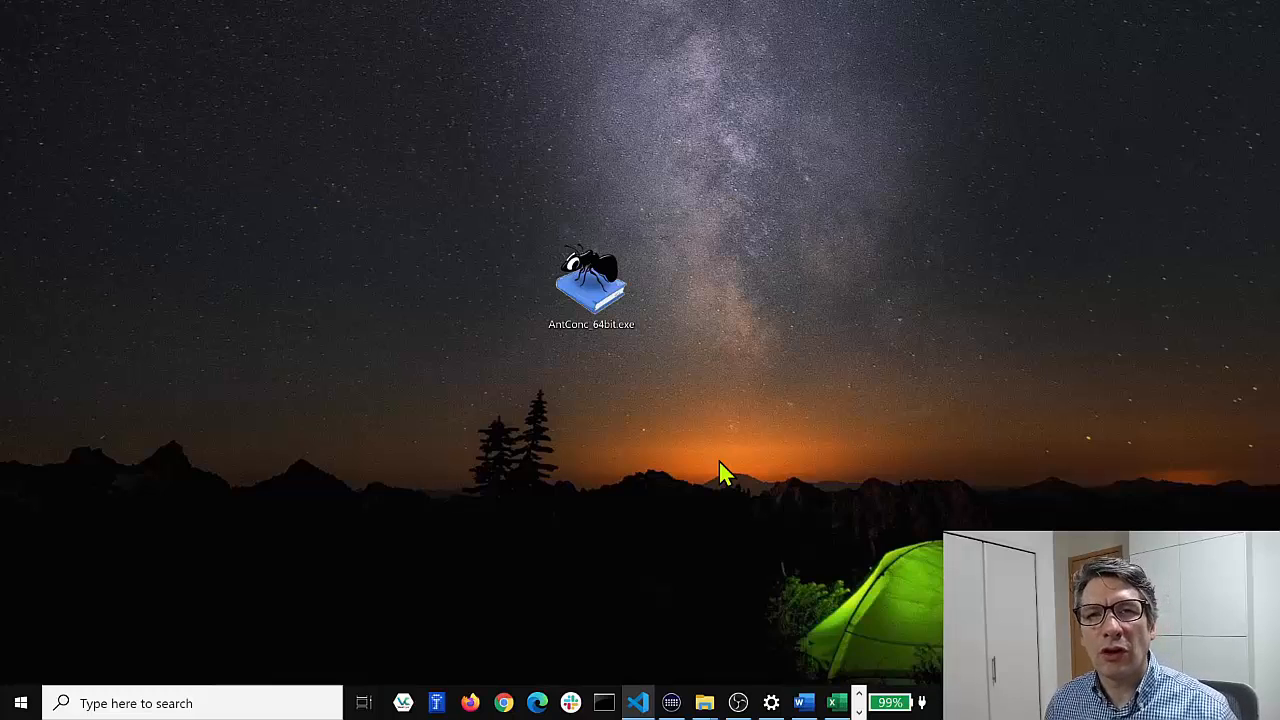
Launch AntConc from AntConc_64bit.exe and look through its File and Edit menus
left_click(590, 280)
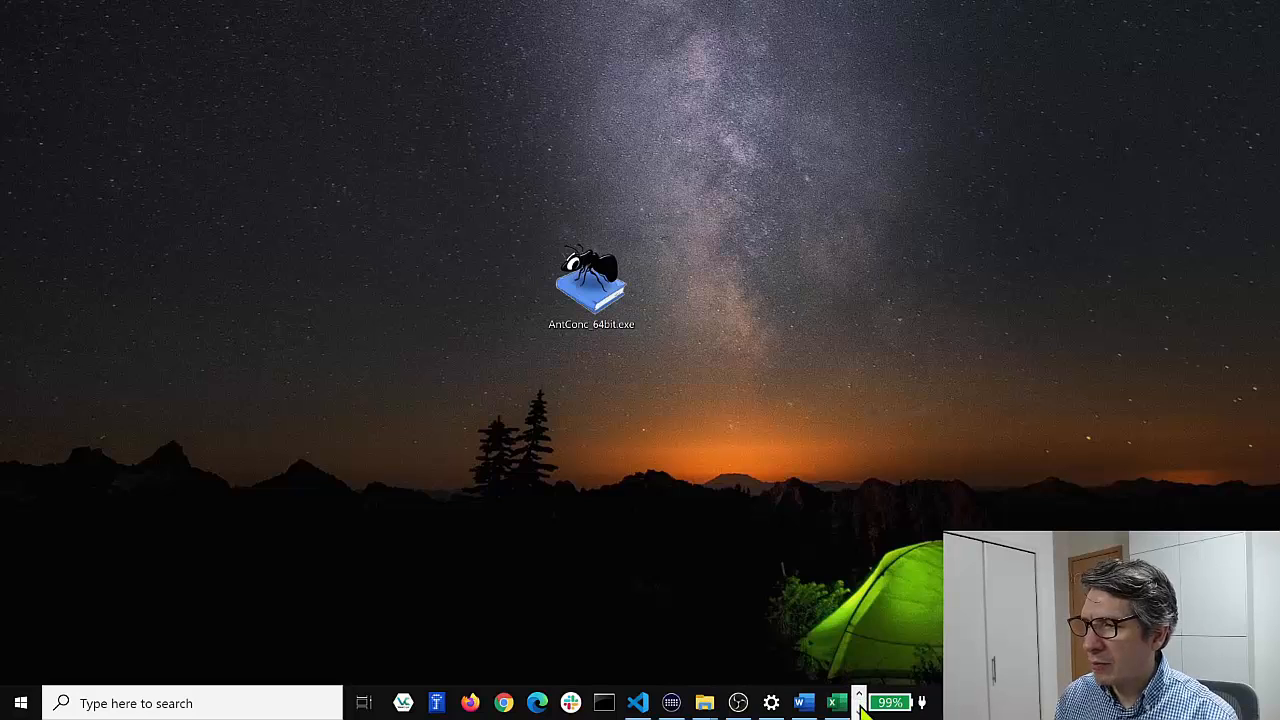
double_click(590, 280)
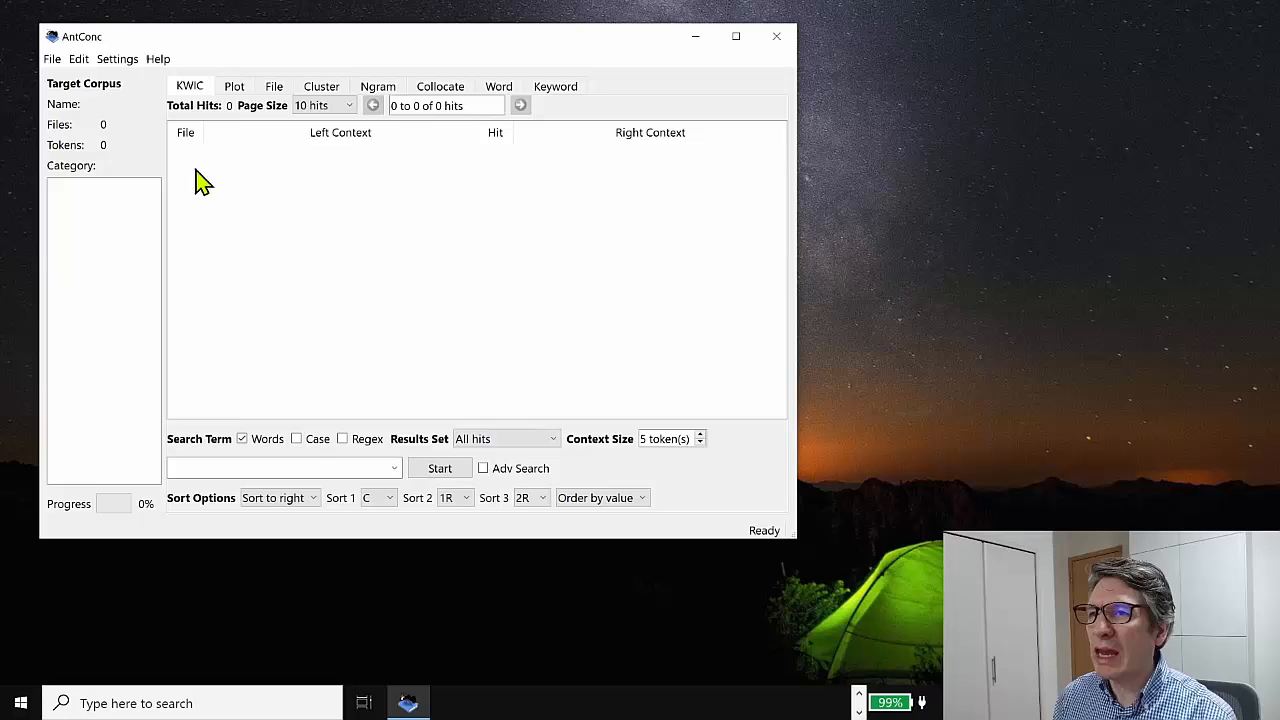
mouse_move(209, 207)
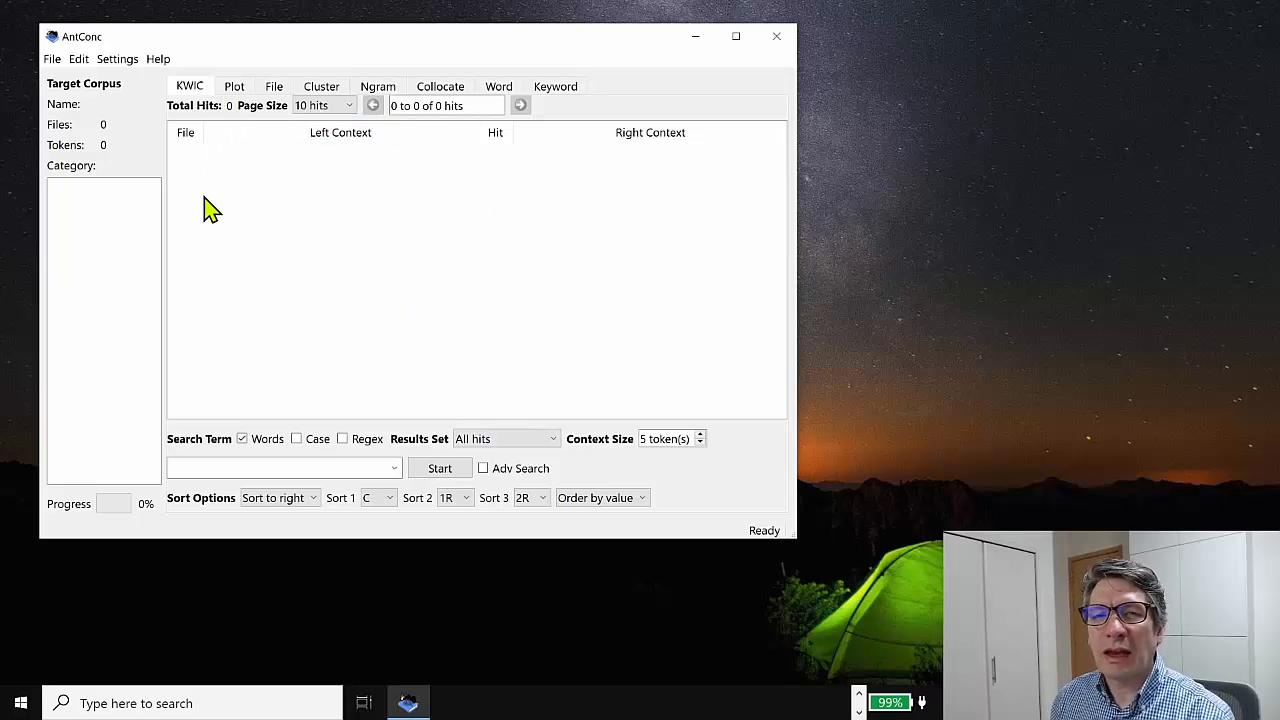
mouse_move(52, 63)
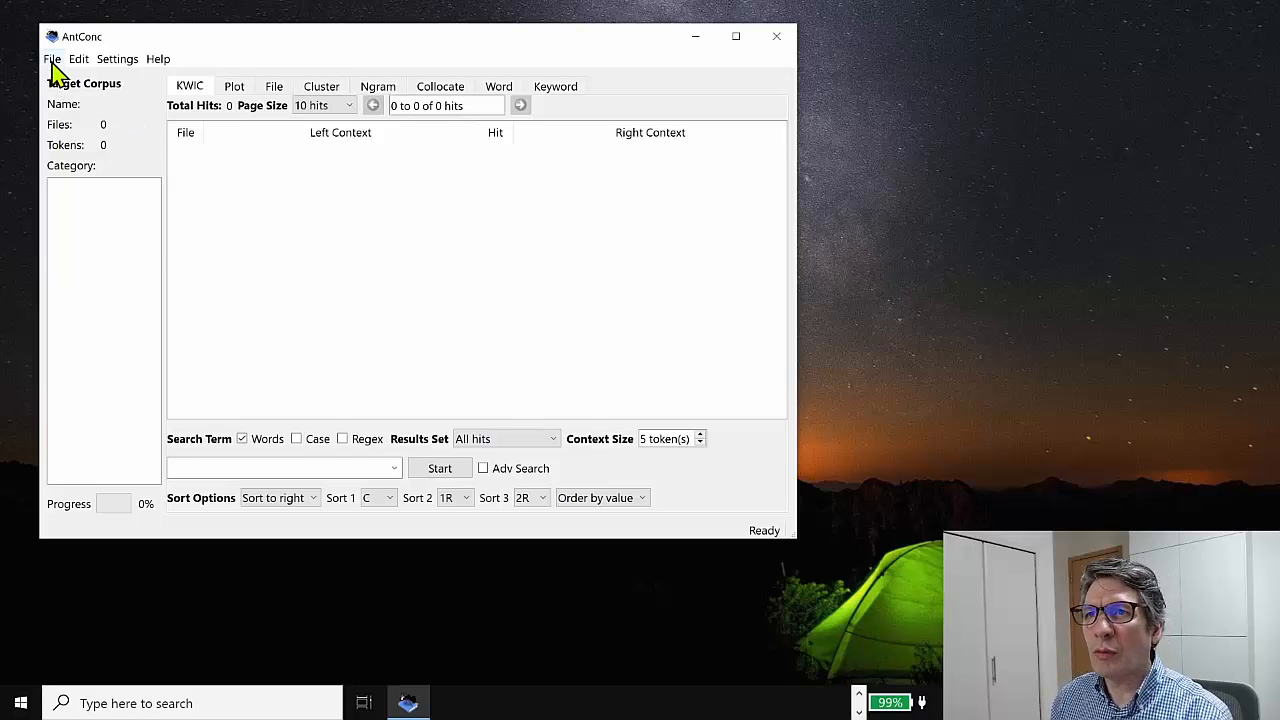
left_click(52, 58)
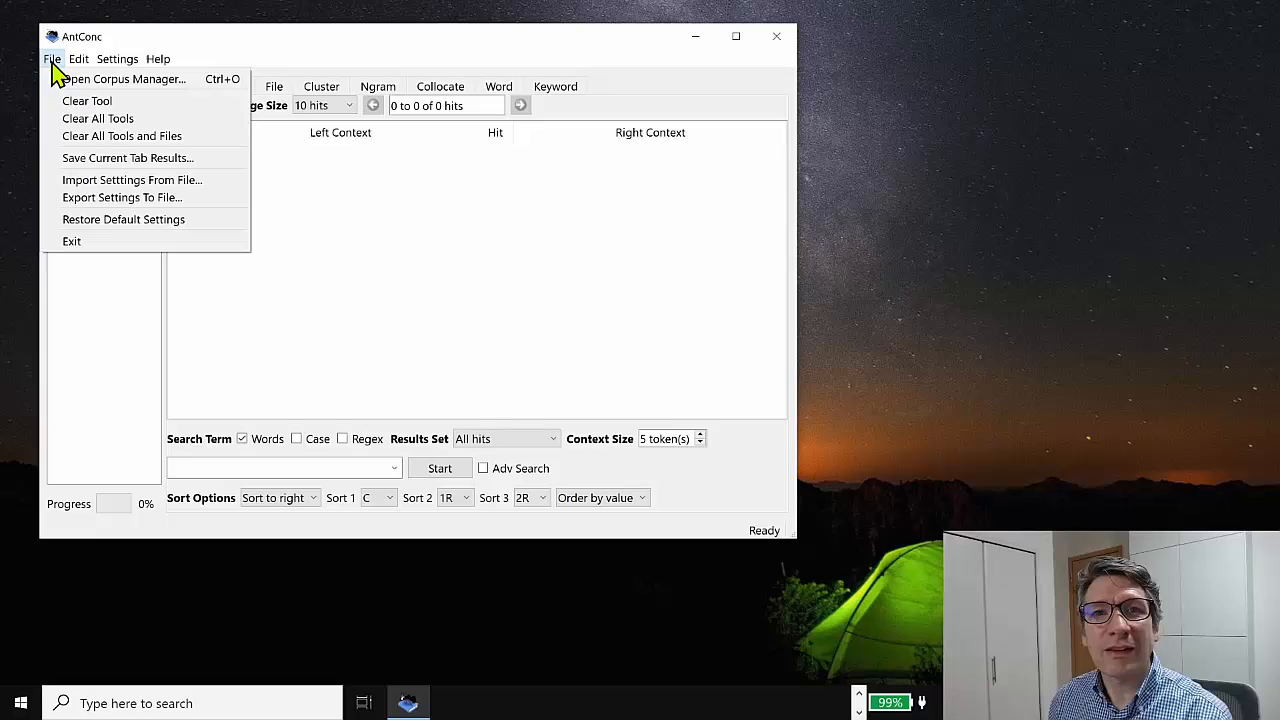
left_click(78, 58)
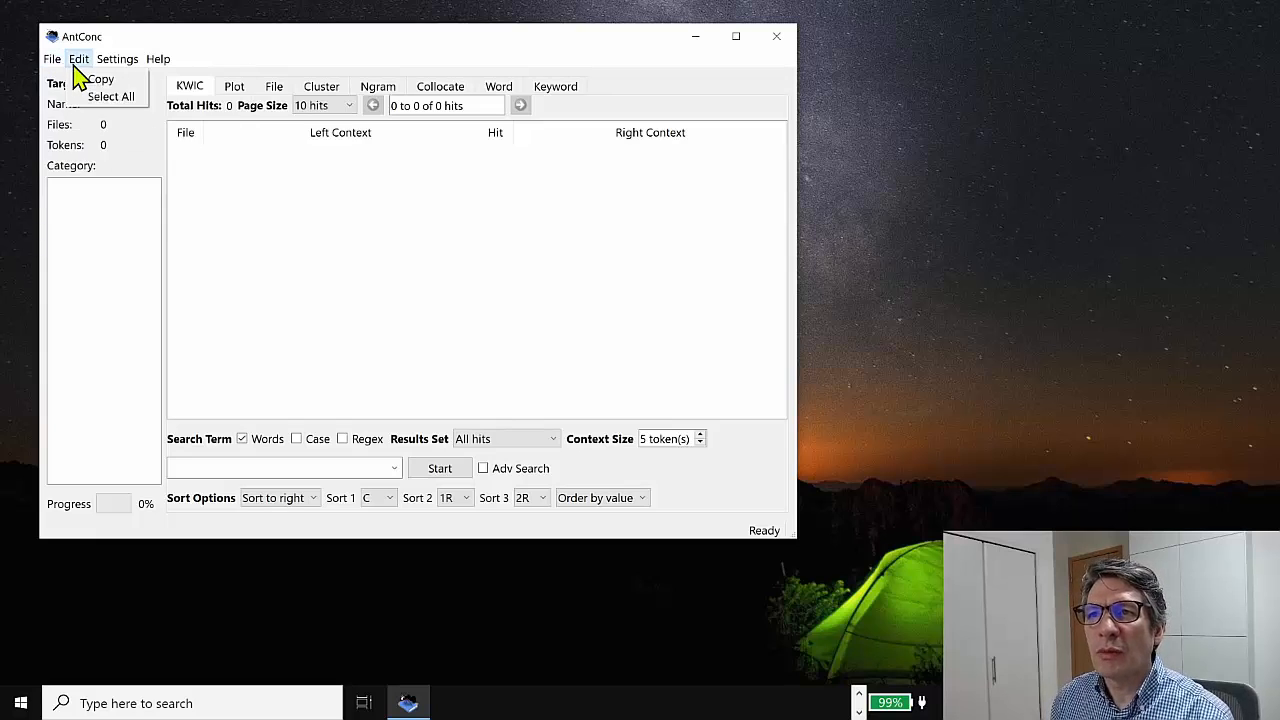
left_click(51, 58)
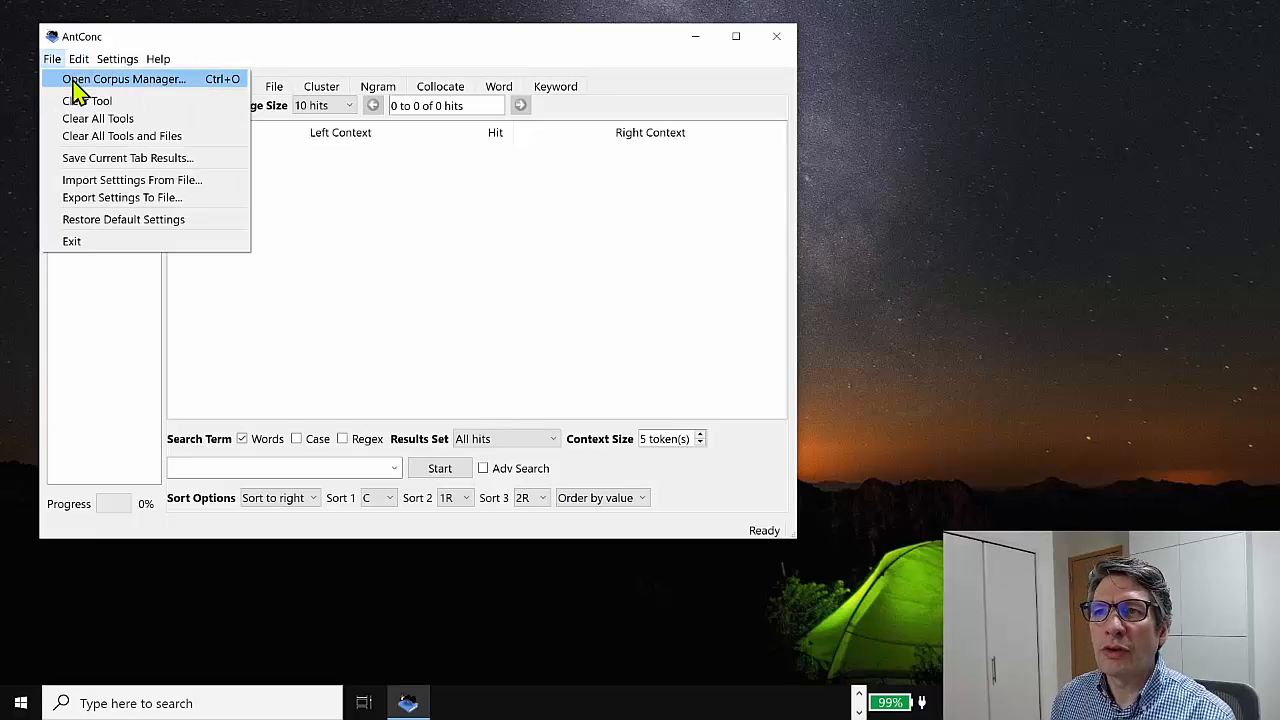
Open the Corpus Manager and pick AmE06_J_learned.db from the pre-built corpora
left_click(123, 79)
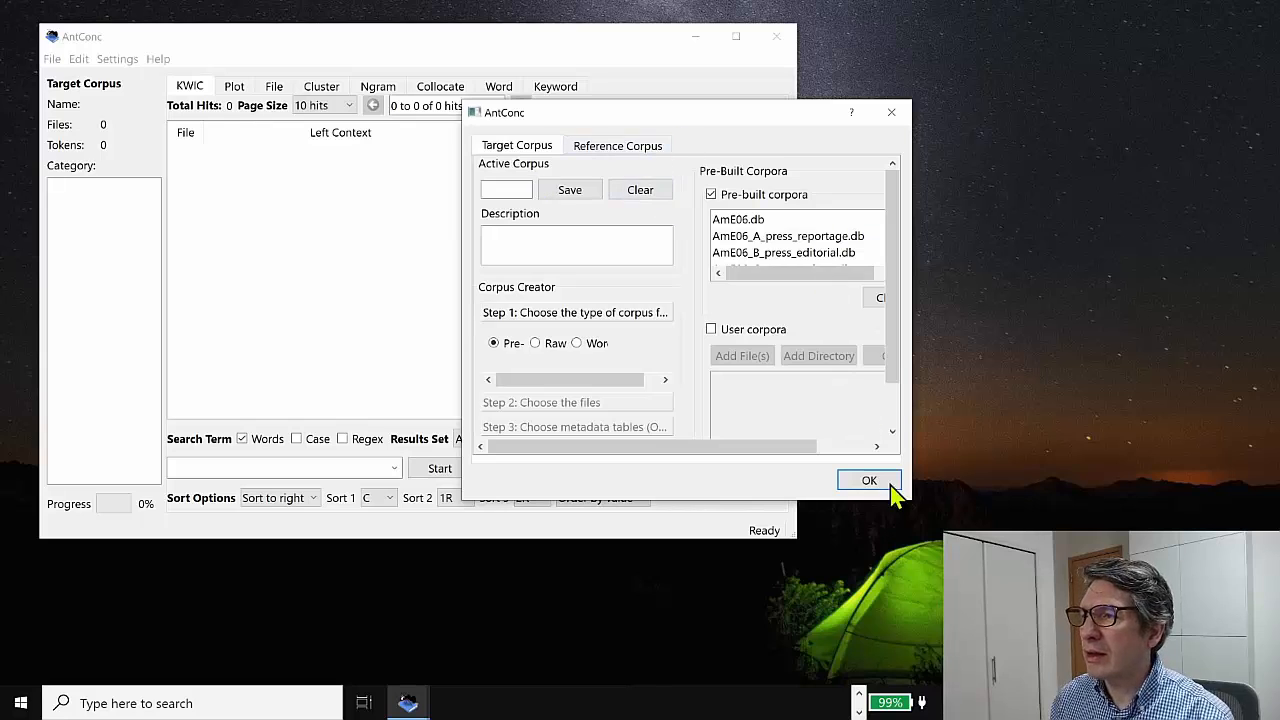
mouse_move(595, 140)
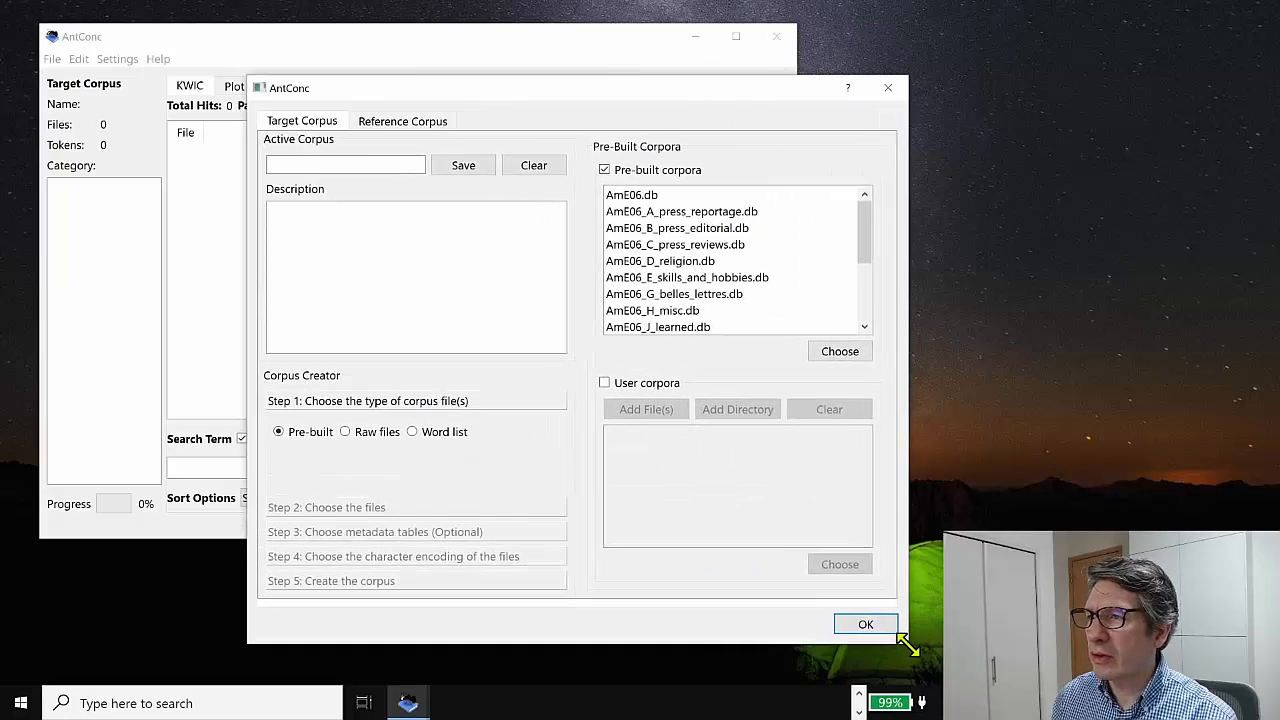
left_click(677, 227)
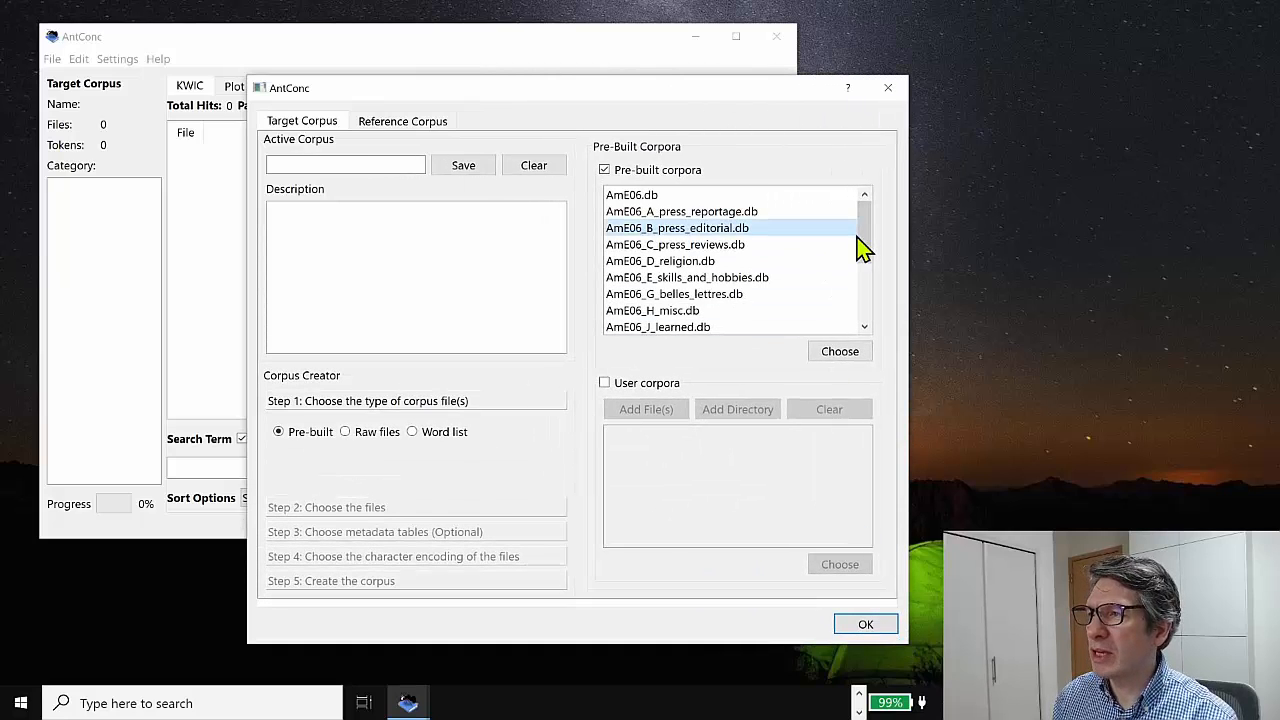
scroll("down", 3)
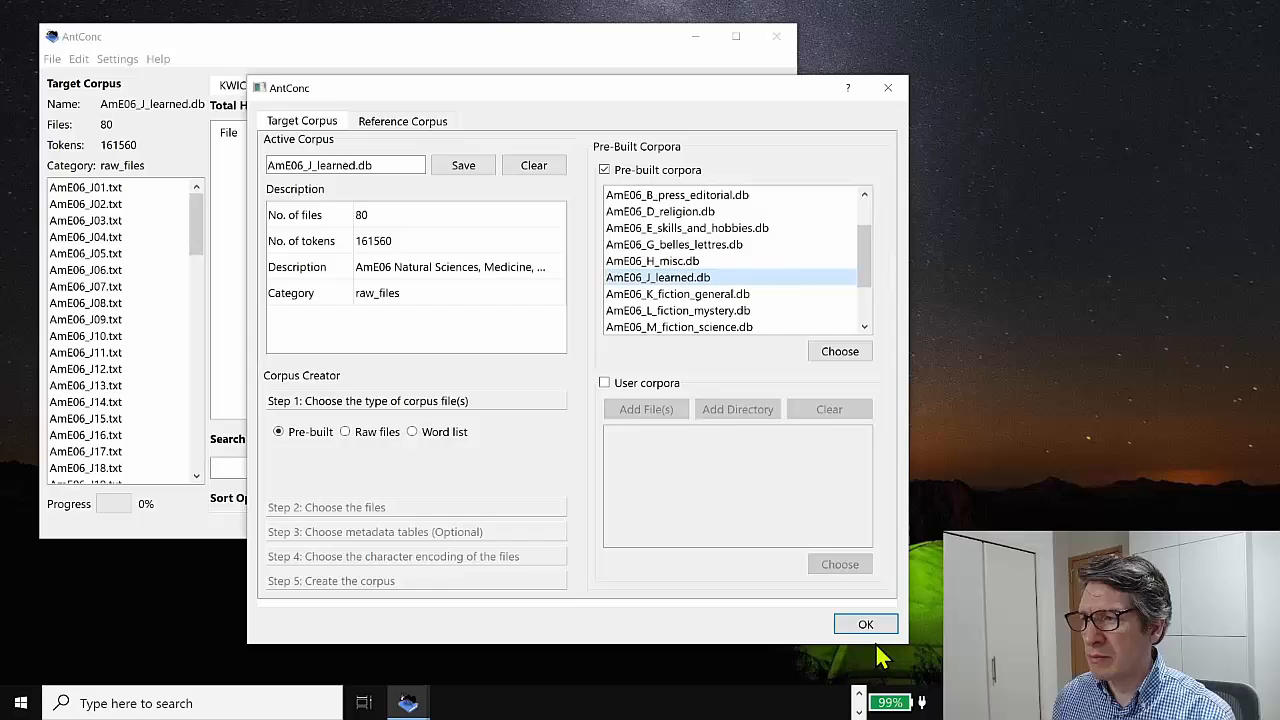
Close the Corpus Manager, look at the Plot and KWIC tools, then switch to File view
left_click(865, 624)
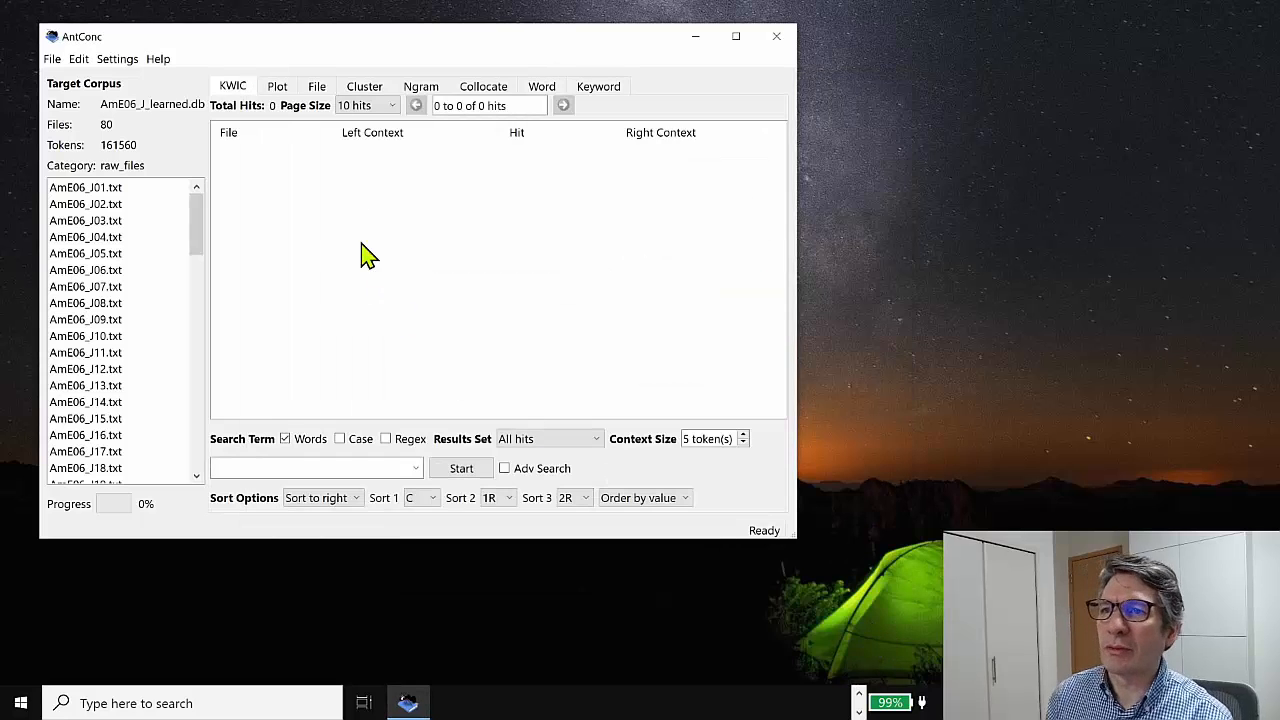
mouse_move(248, 385)
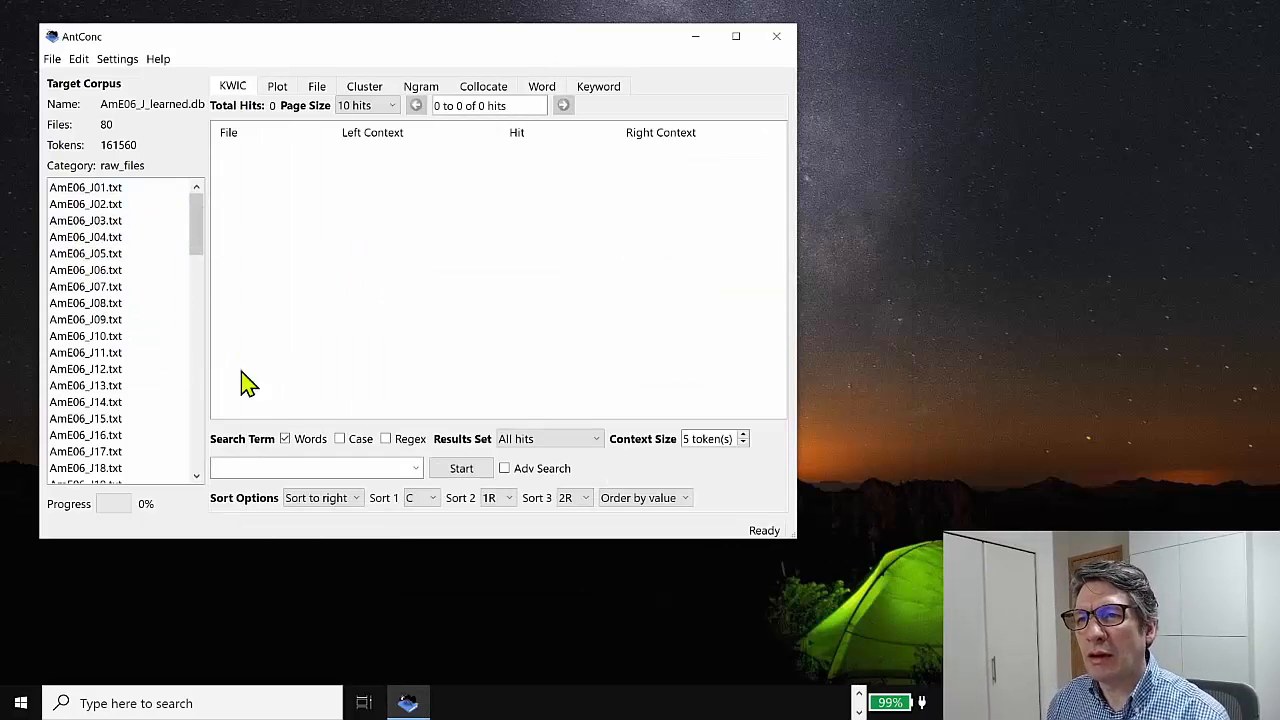
mouse_move(248, 98)
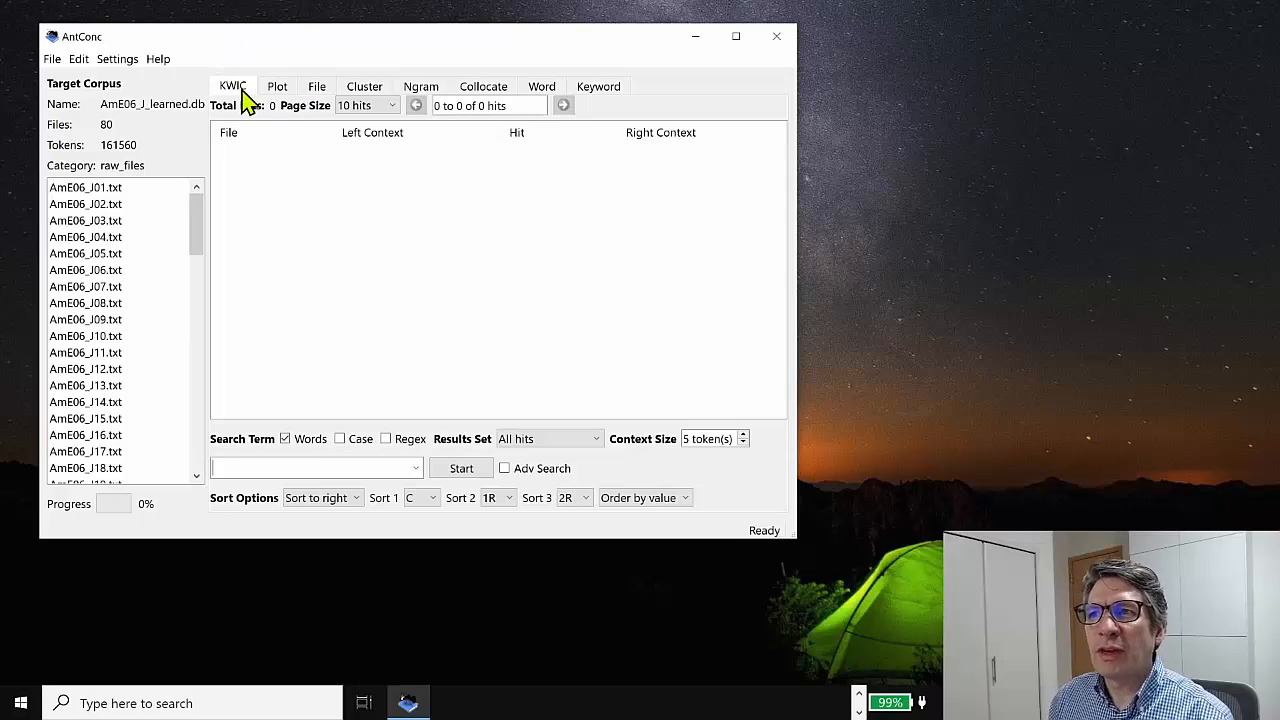
mouse_move(262, 103)
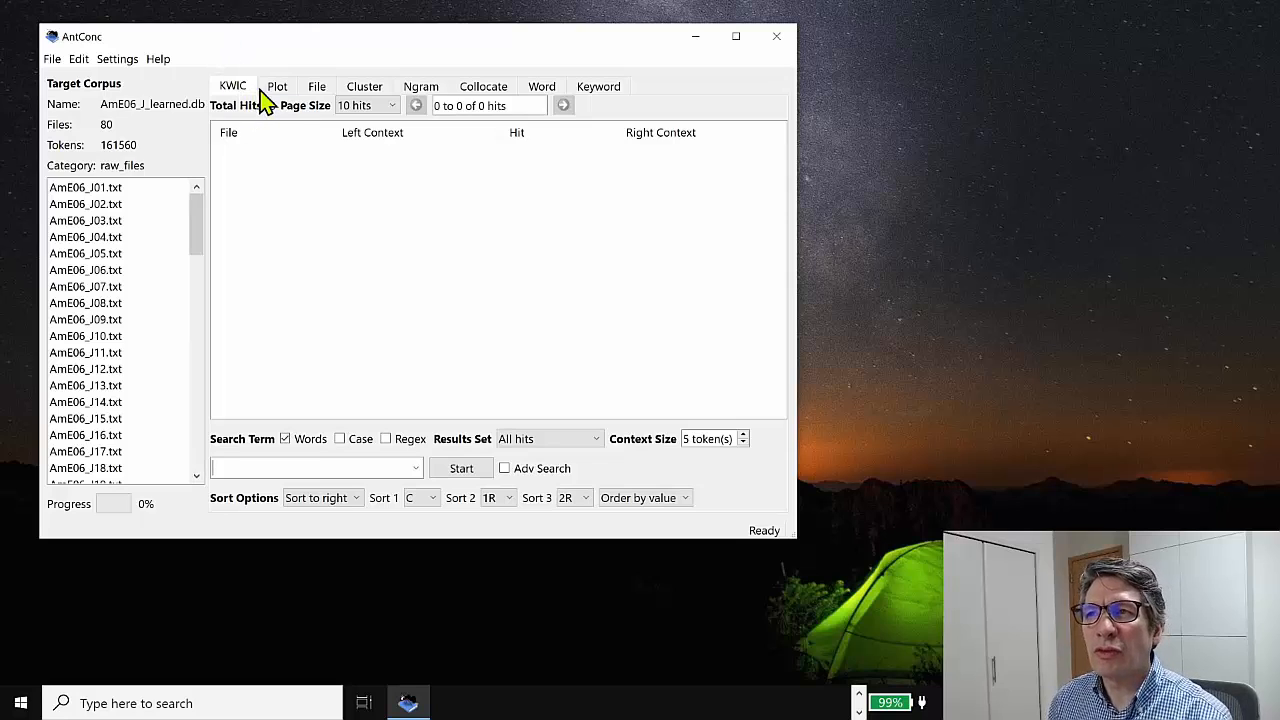
left_click(277, 86)
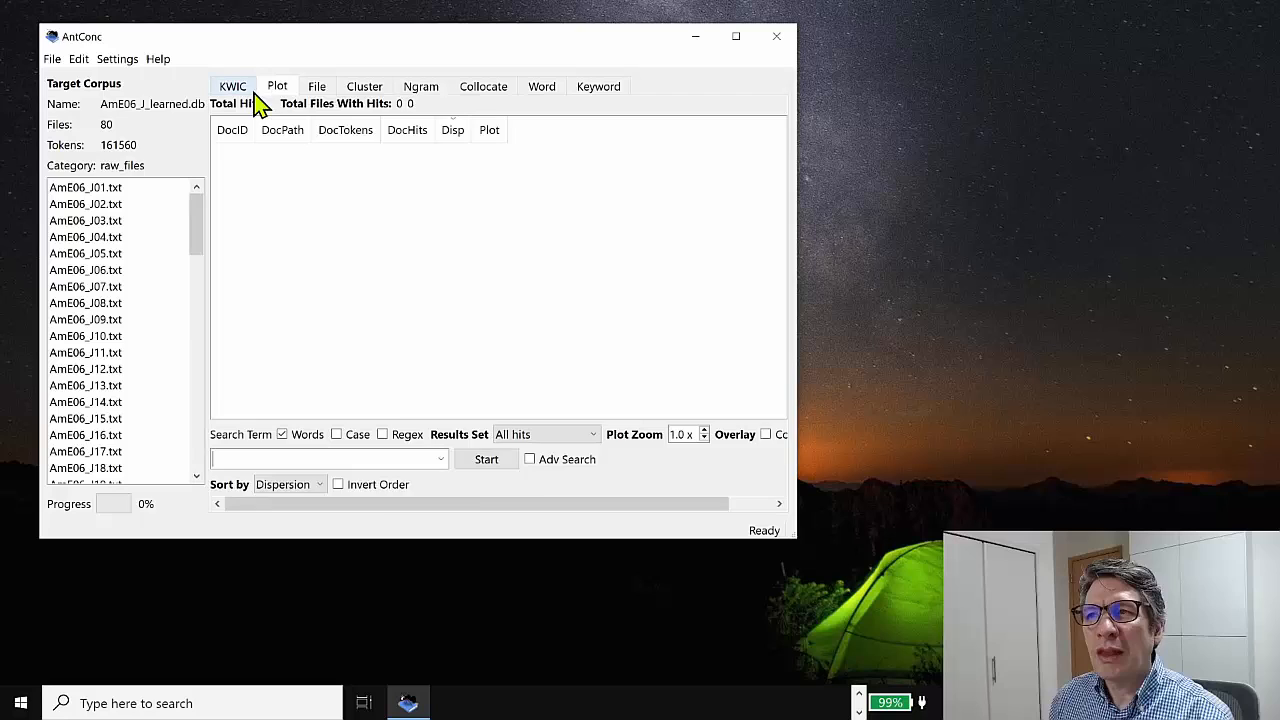
left_click(232, 86)
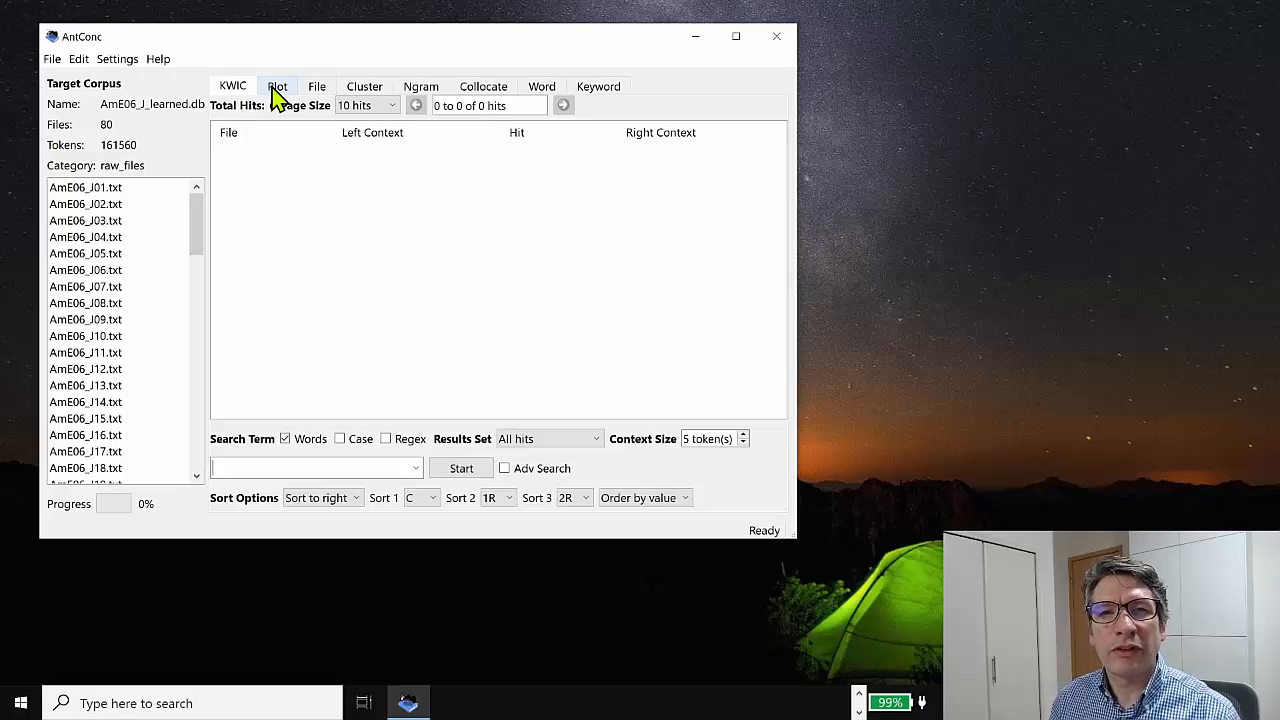
left_click(317, 86)
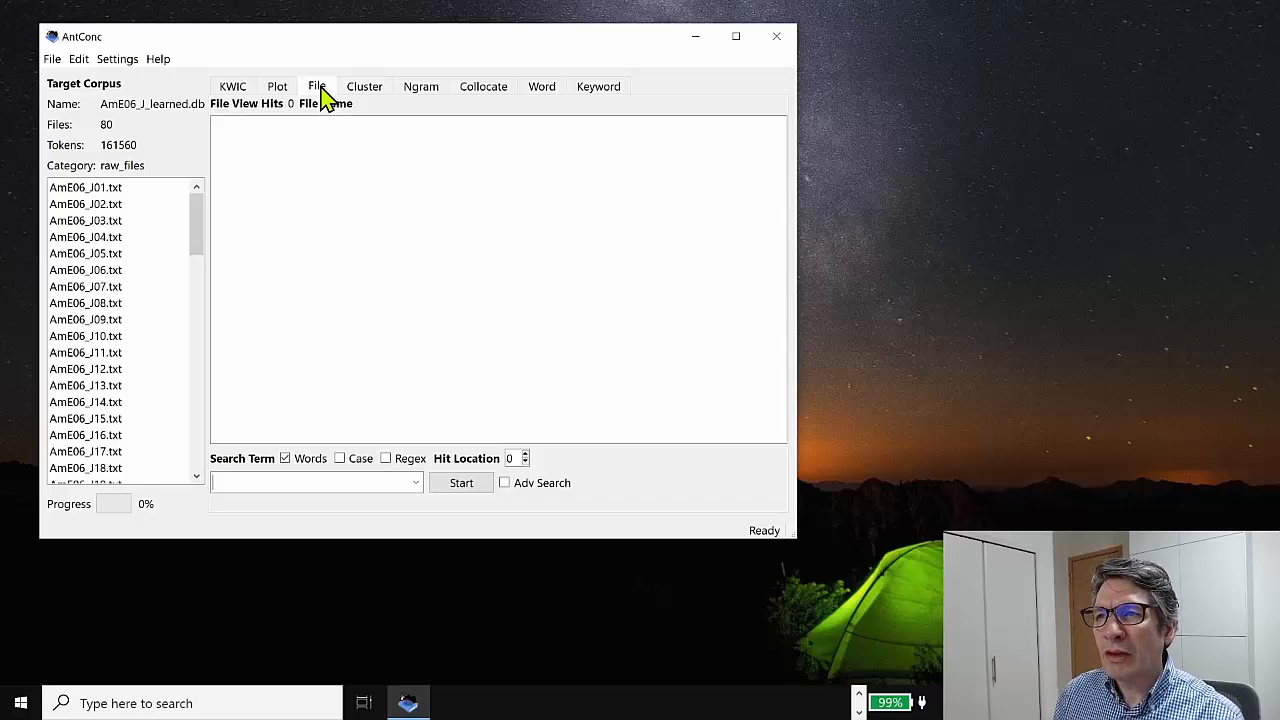
Show AmE06_J01.txt in the File view and scroll through its text
left_click(85, 187)
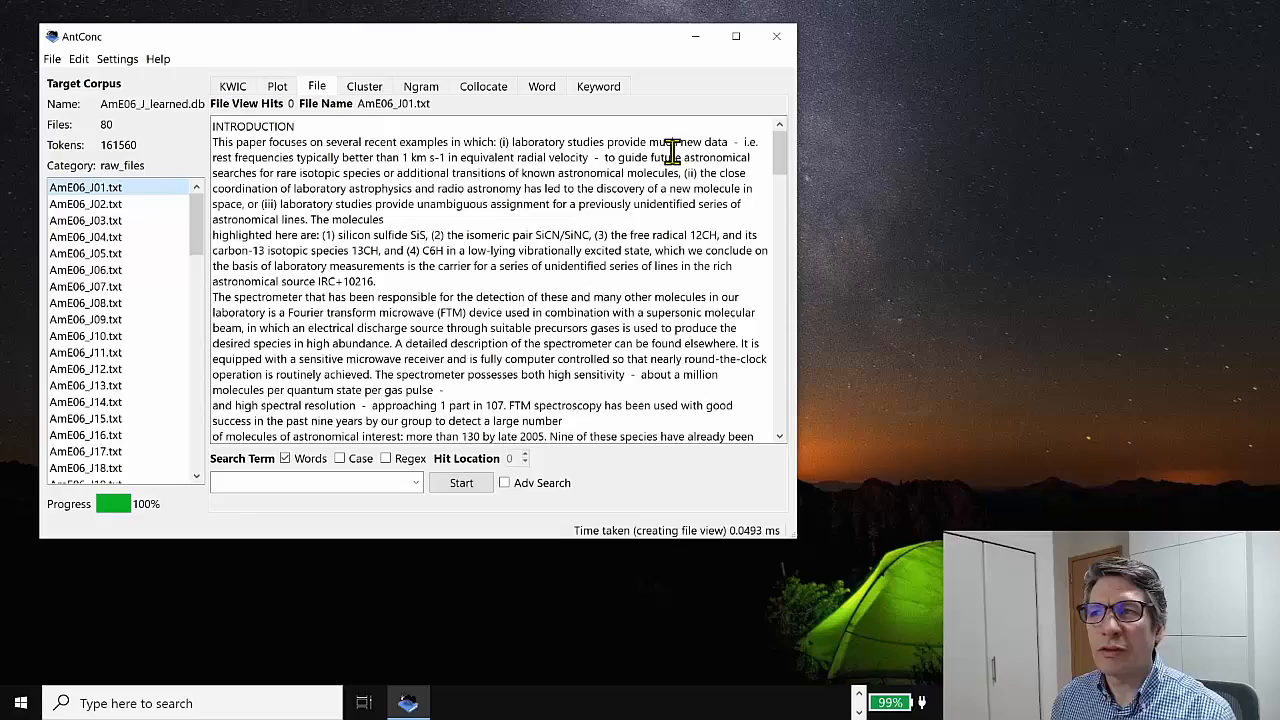
scroll("down", 3)
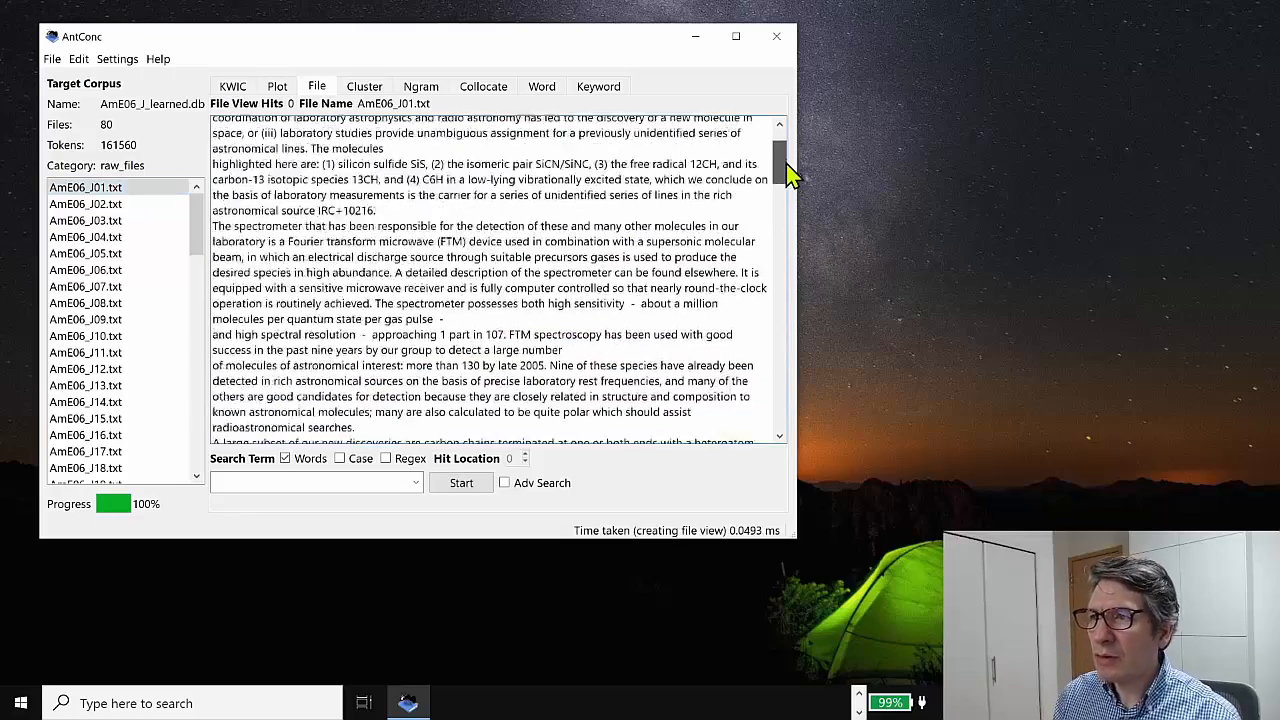
scroll("down", 3)
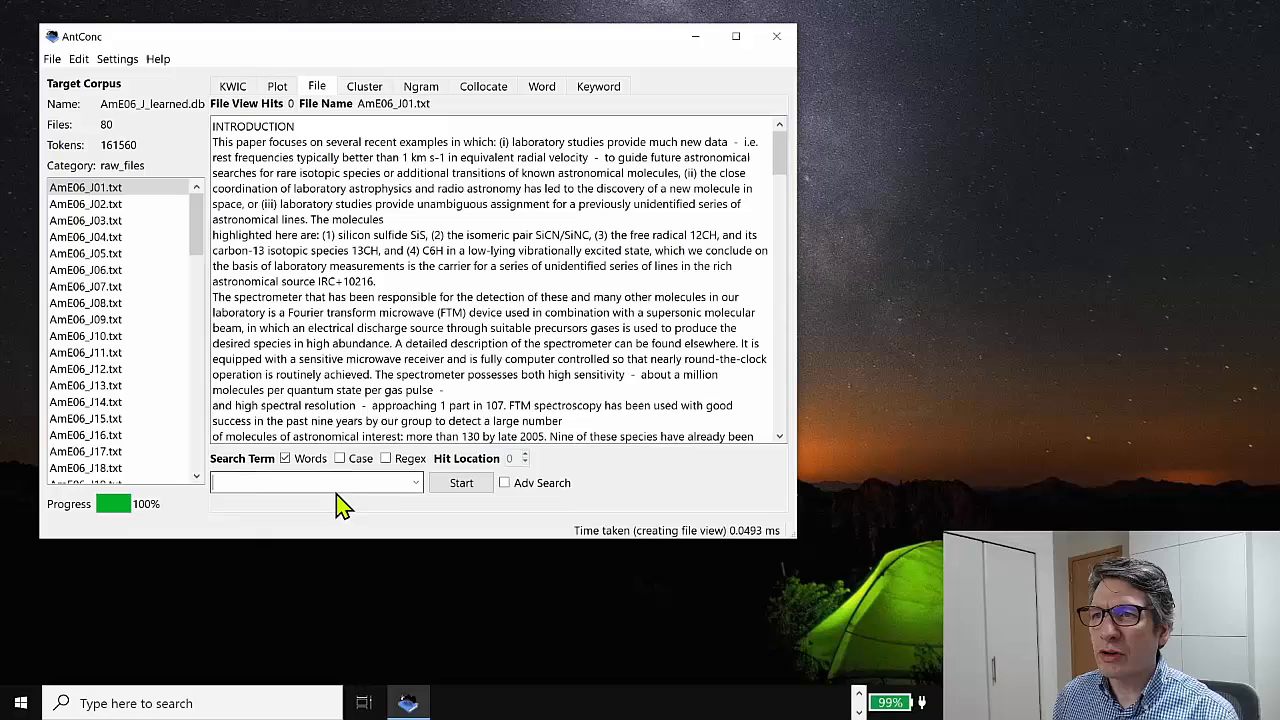
Search for 'paper focuses', toggling Regex on and back to plain word matching
type("paper focuses")
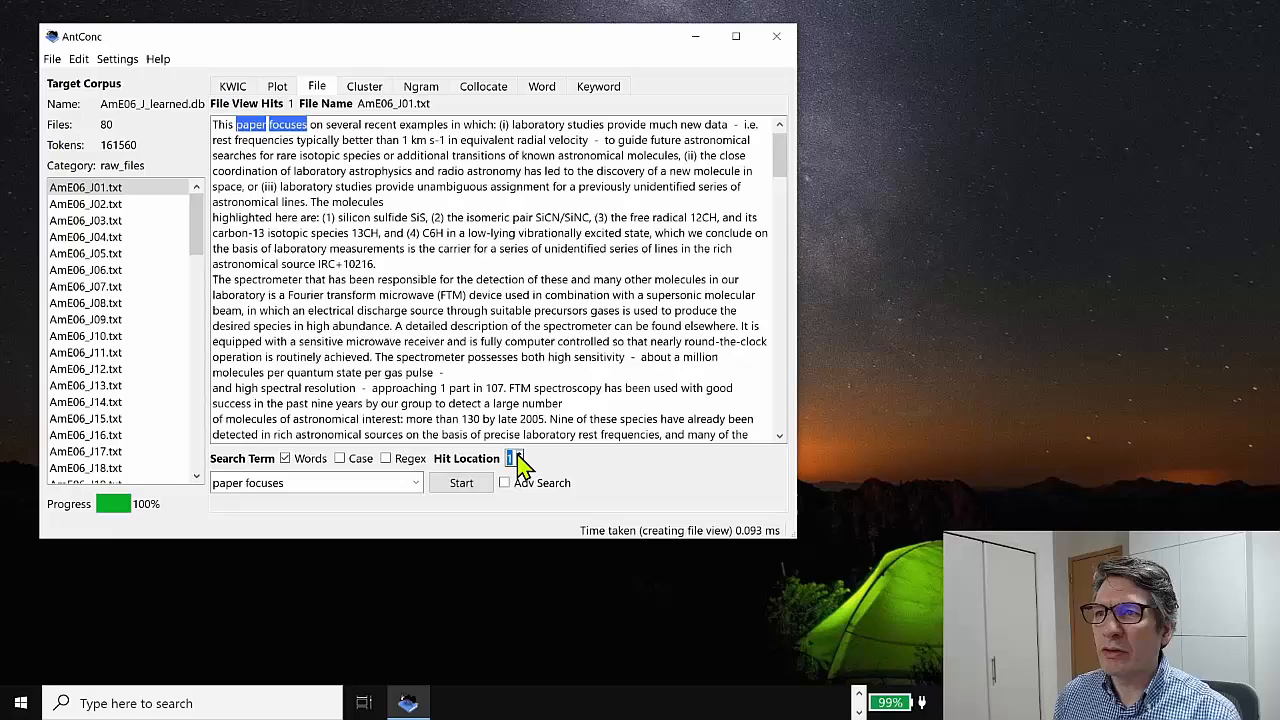
mouse_move(657, 147)
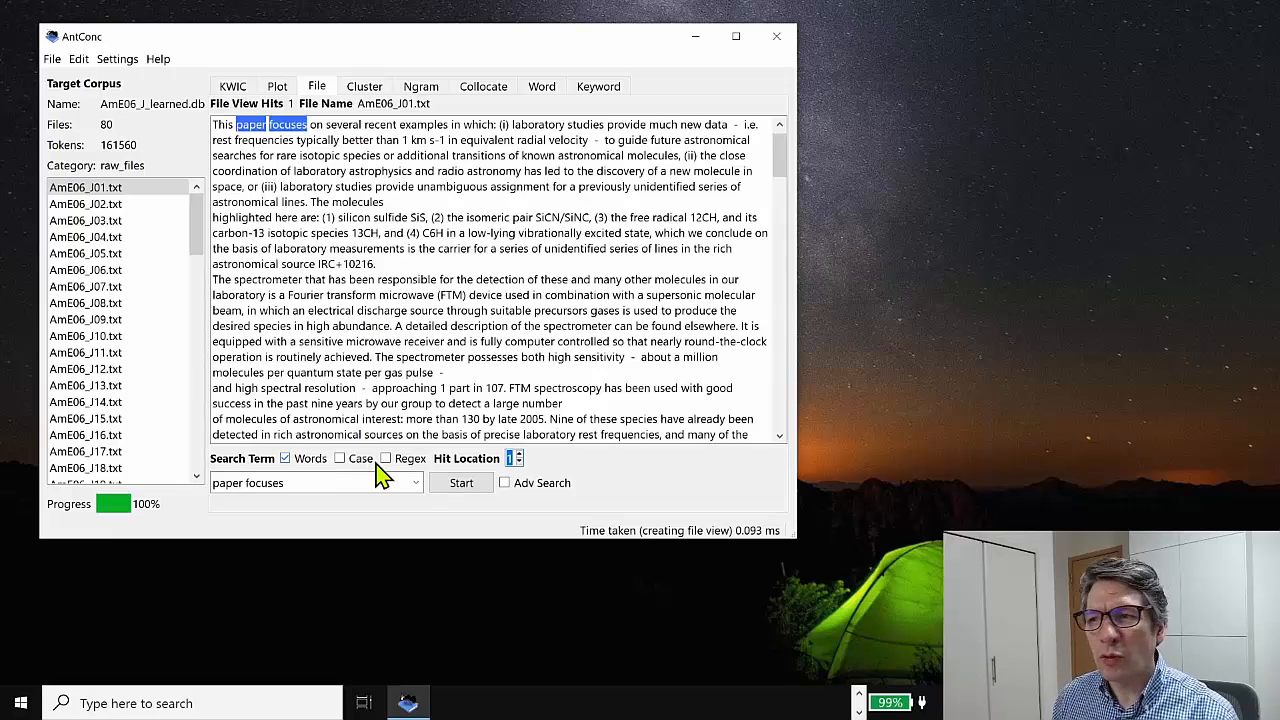
mouse_move(418, 472)
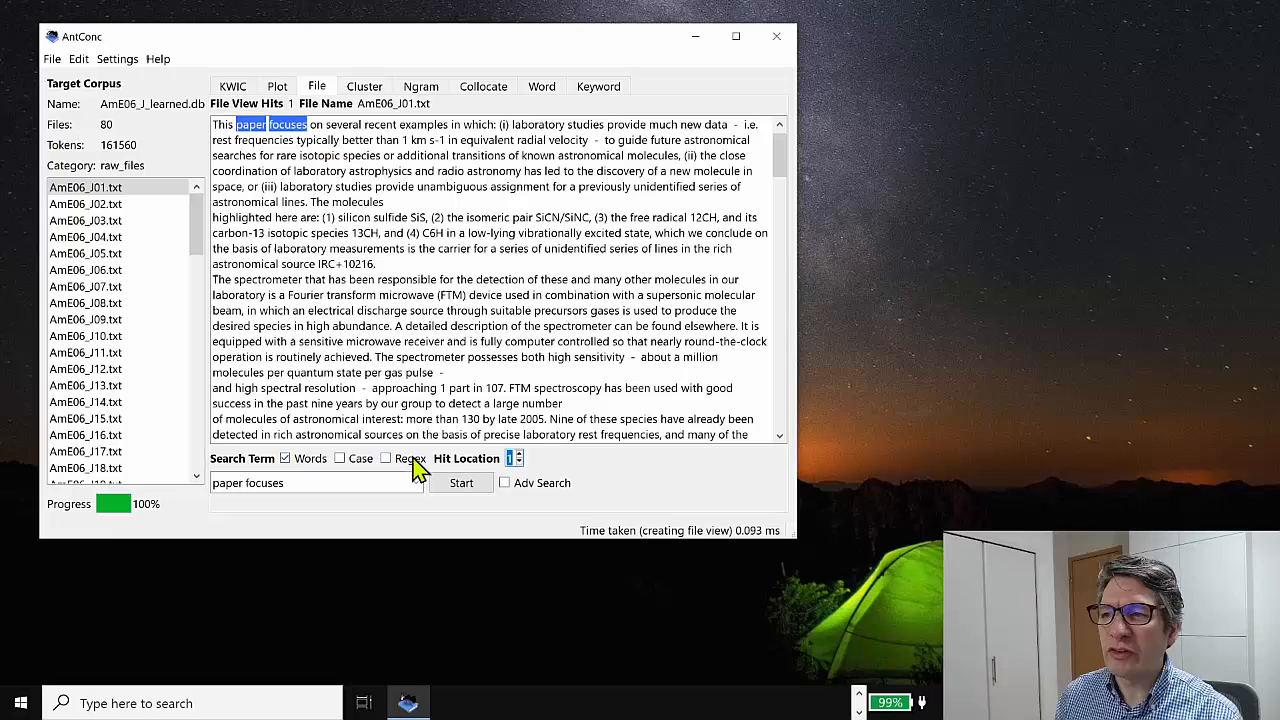
left_click(387, 458)
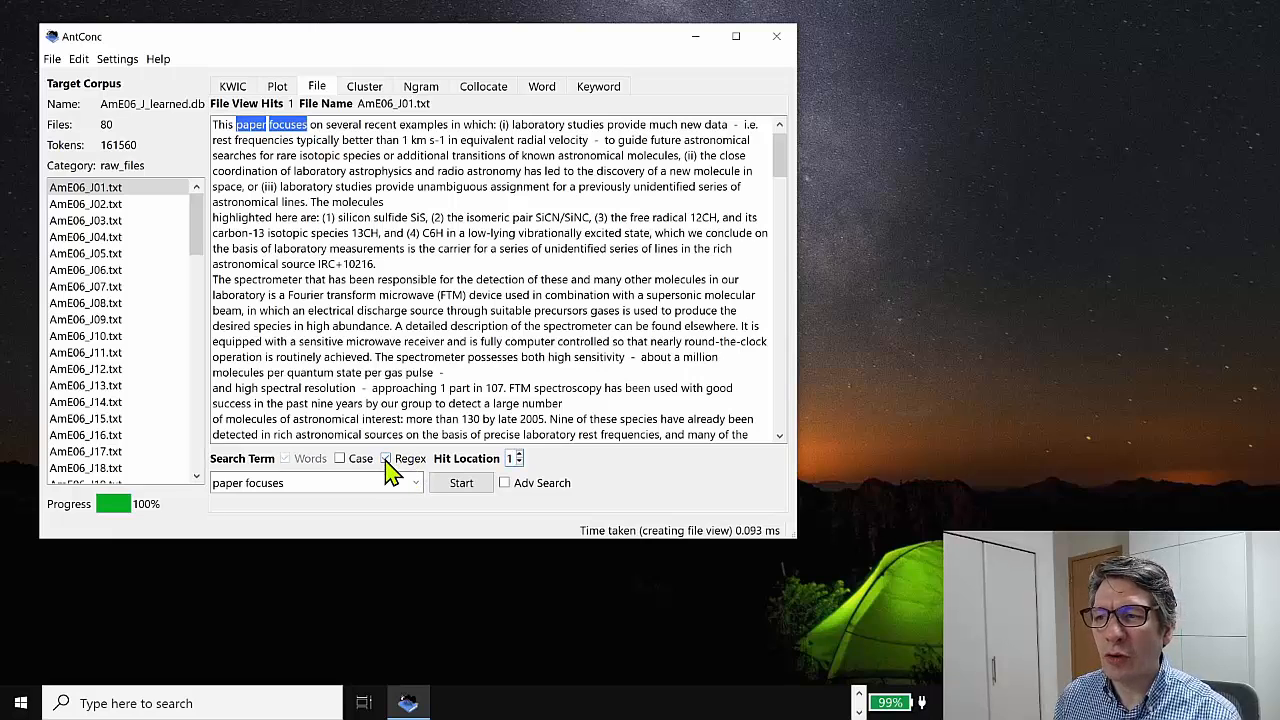
left_click(285, 458)
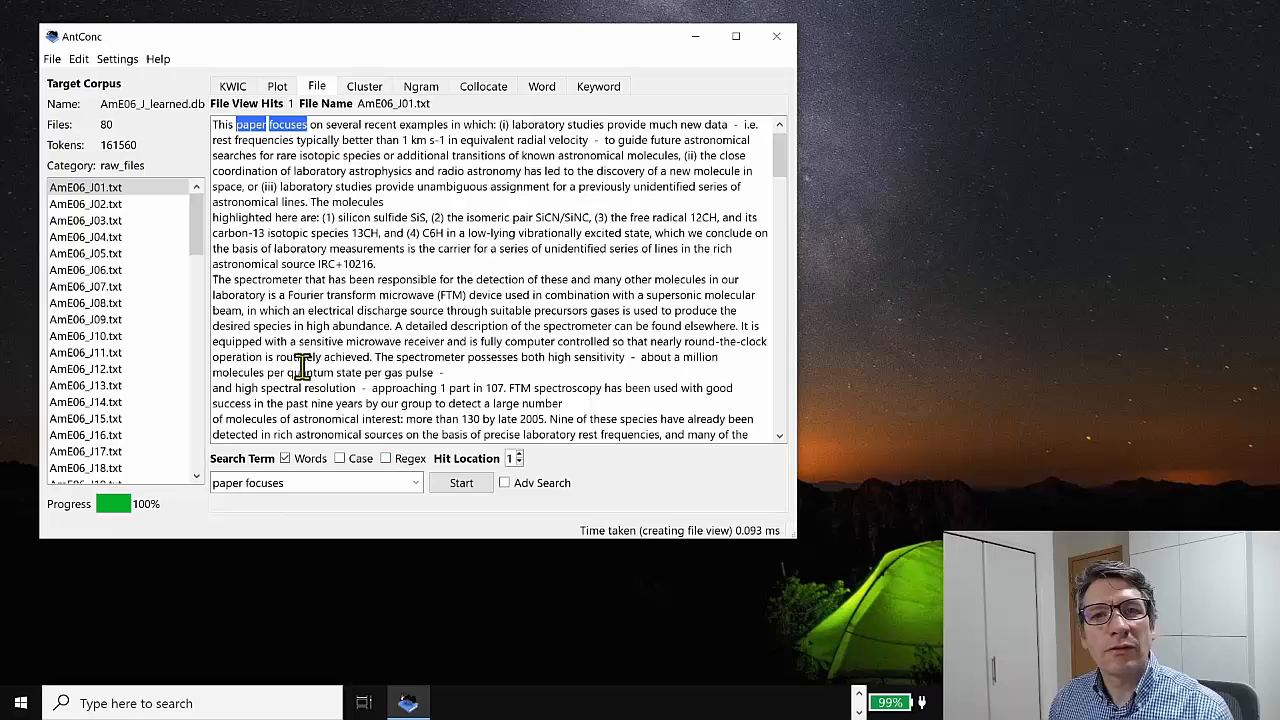
mouse_move(388, 215)
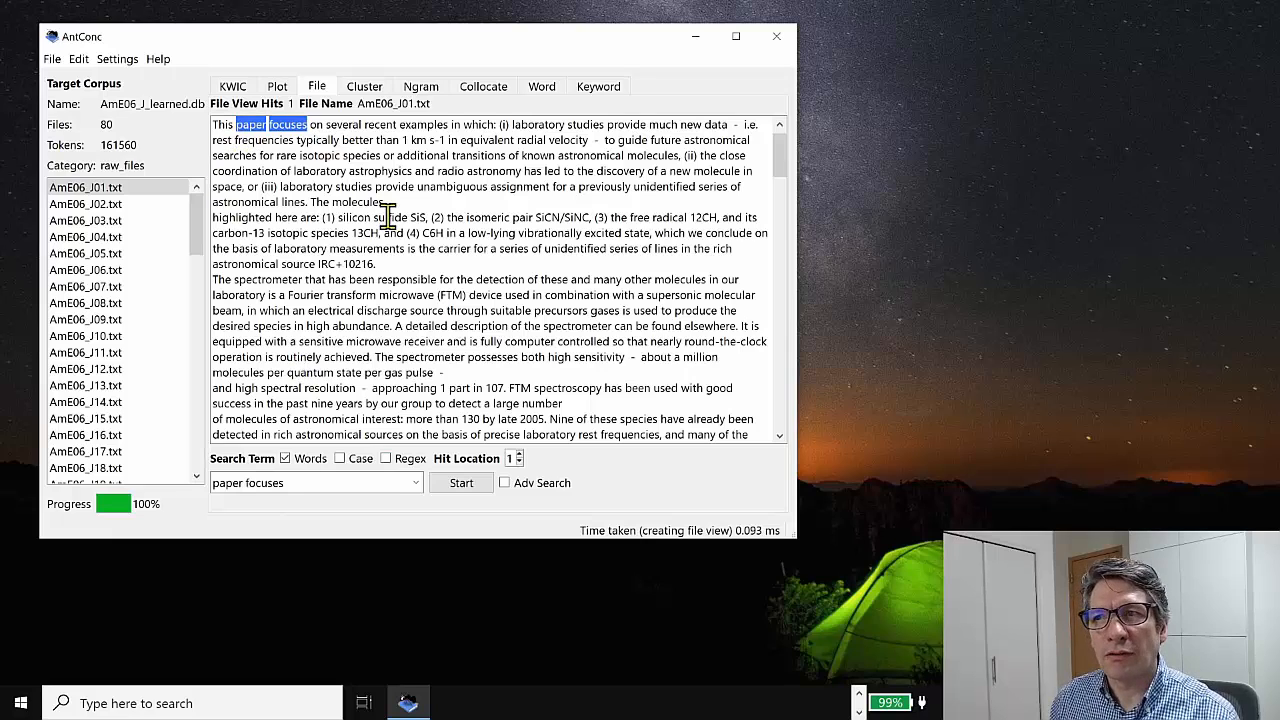
mouse_move(405, 250)
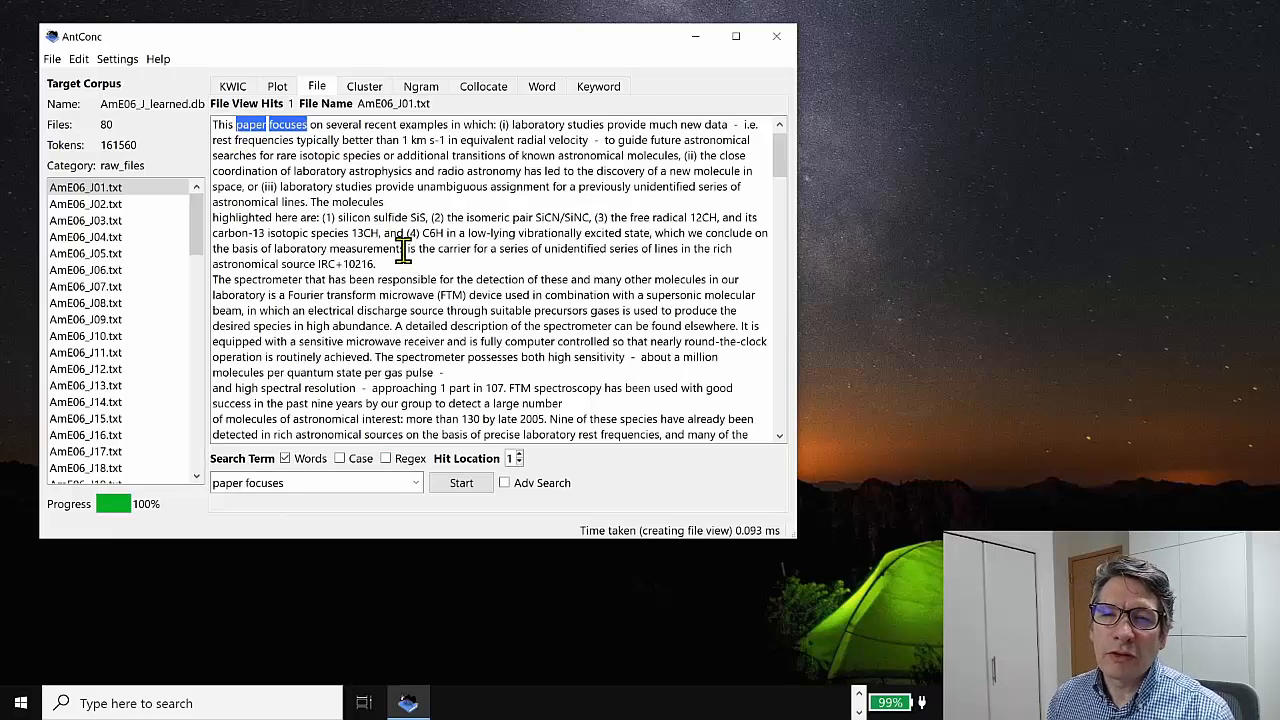
mouse_move(320, 107)
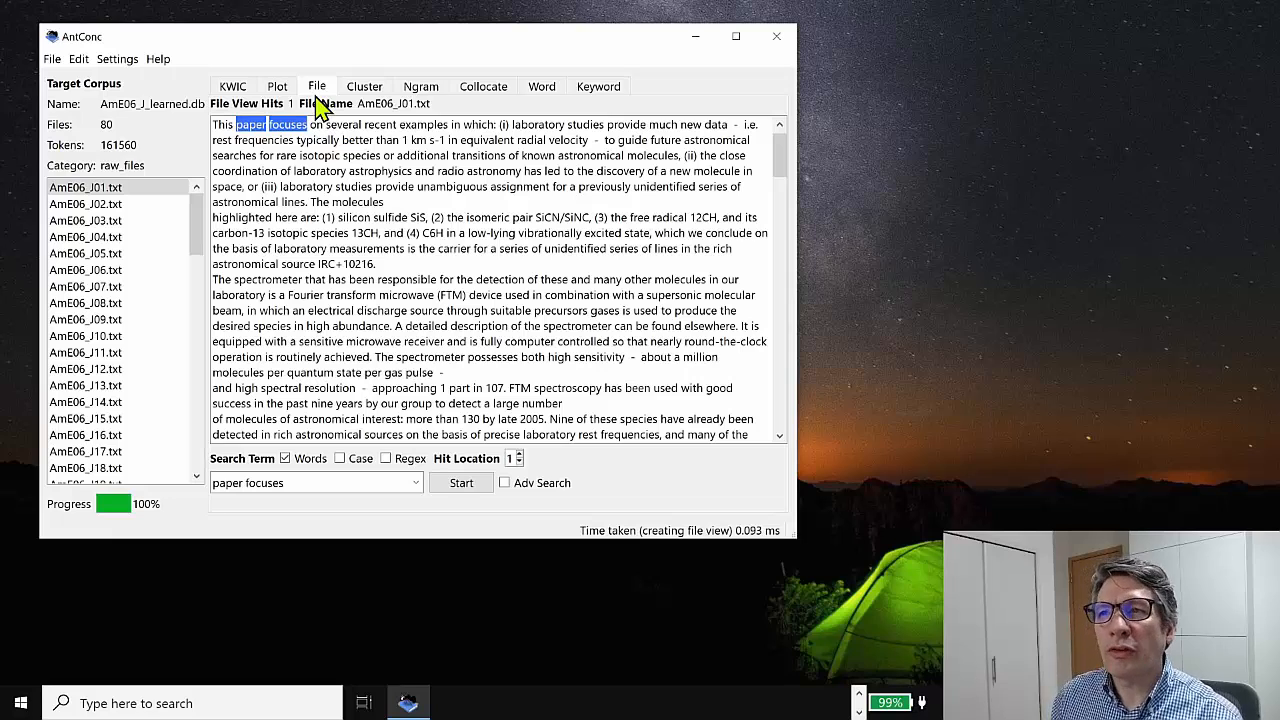
left_click(232, 86)
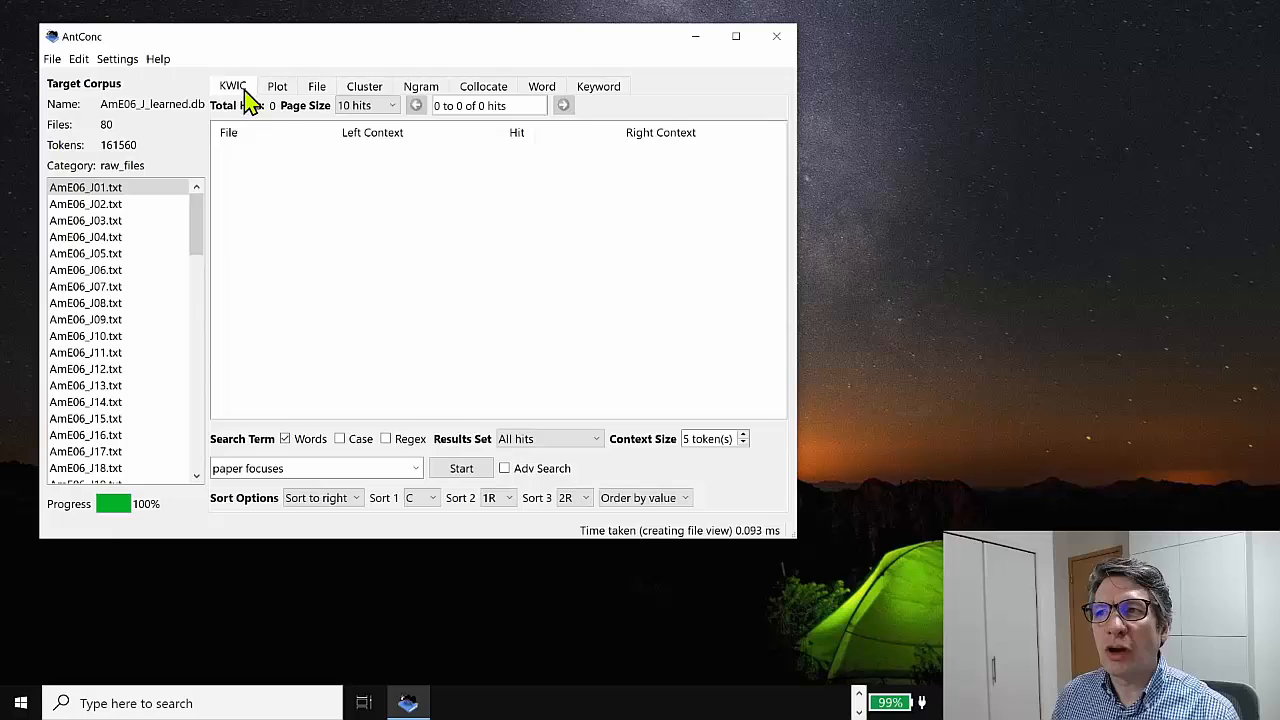
left_click(317, 86)
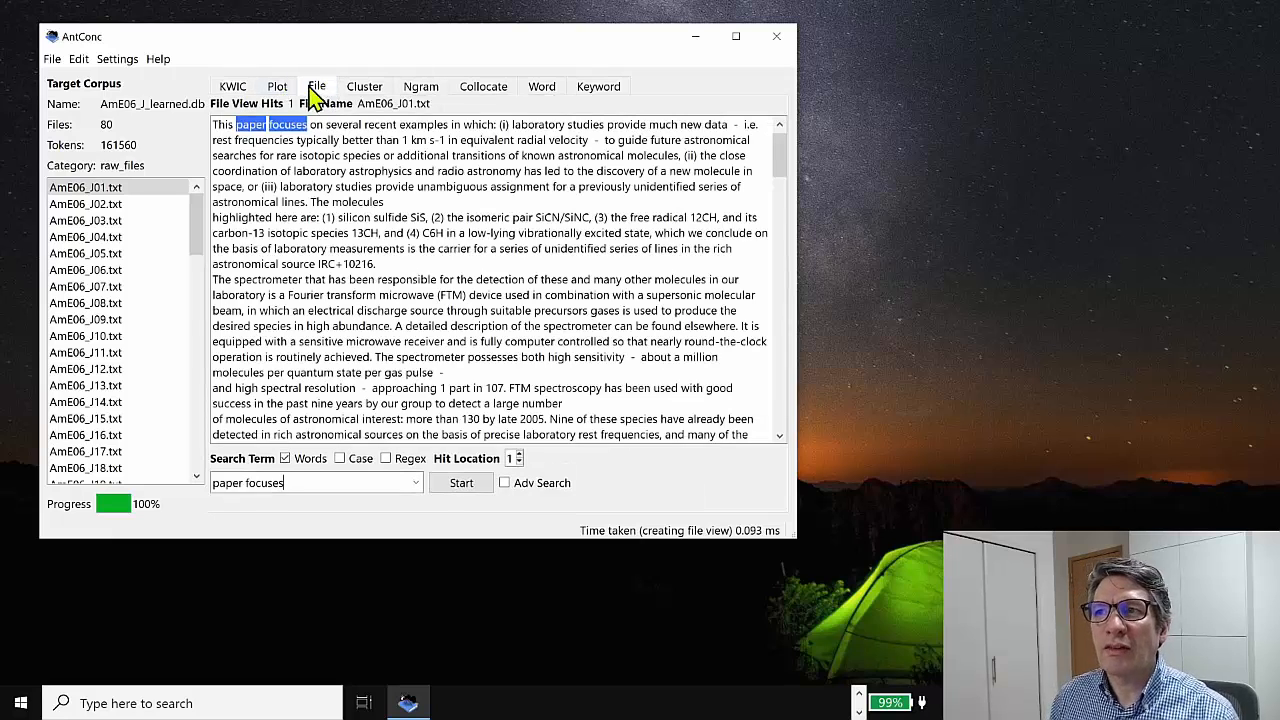
left_click(277, 86)
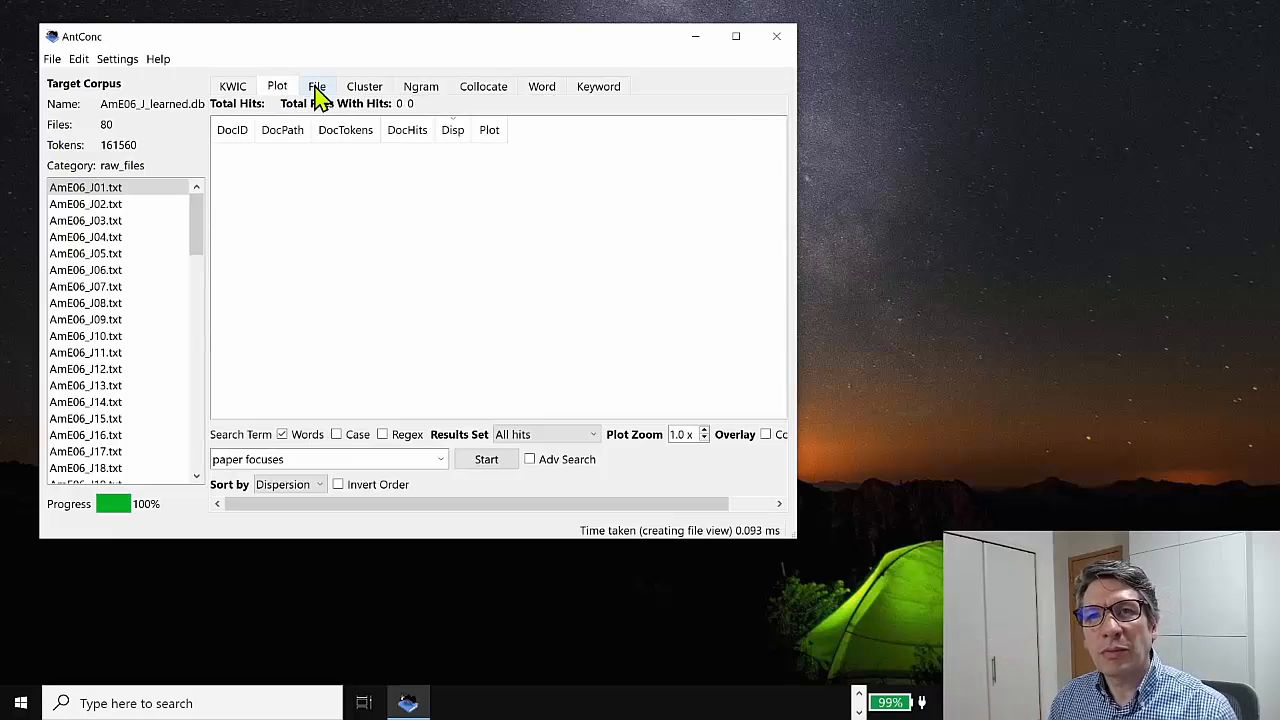
left_click(317, 86)
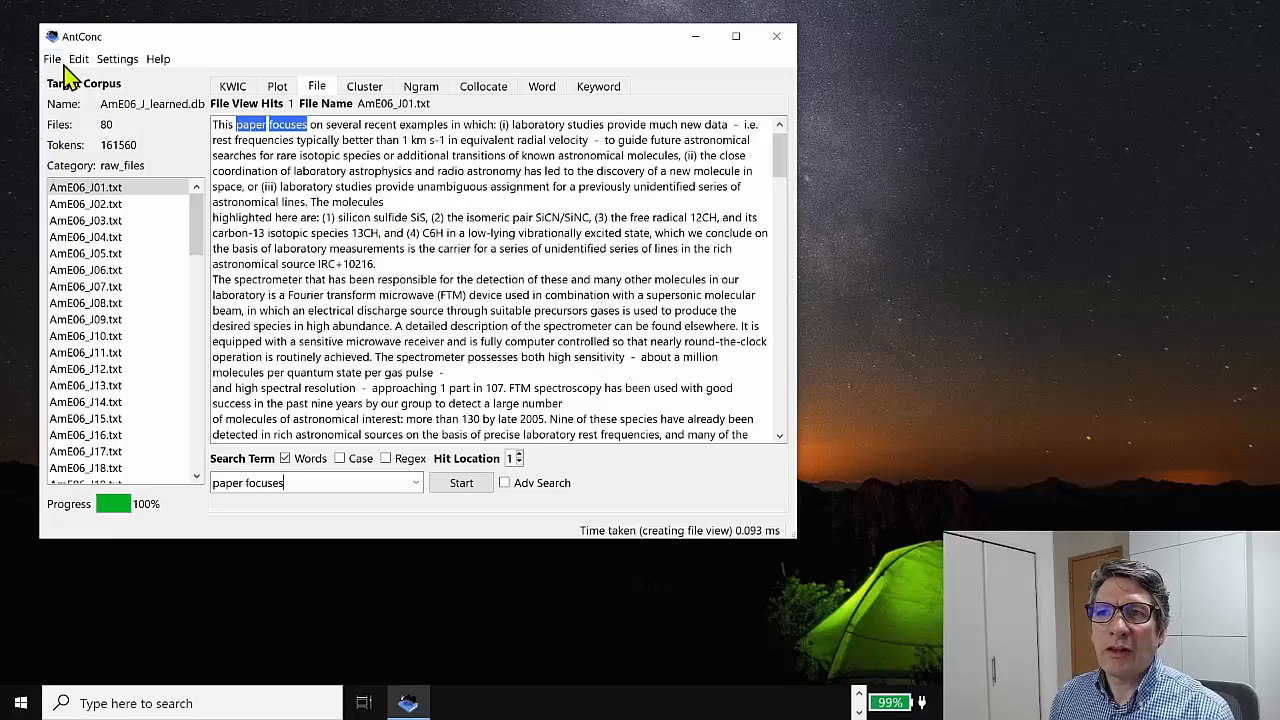
Save the File view results as file_view_results.txt in the corpora folder
left_click(51, 58)
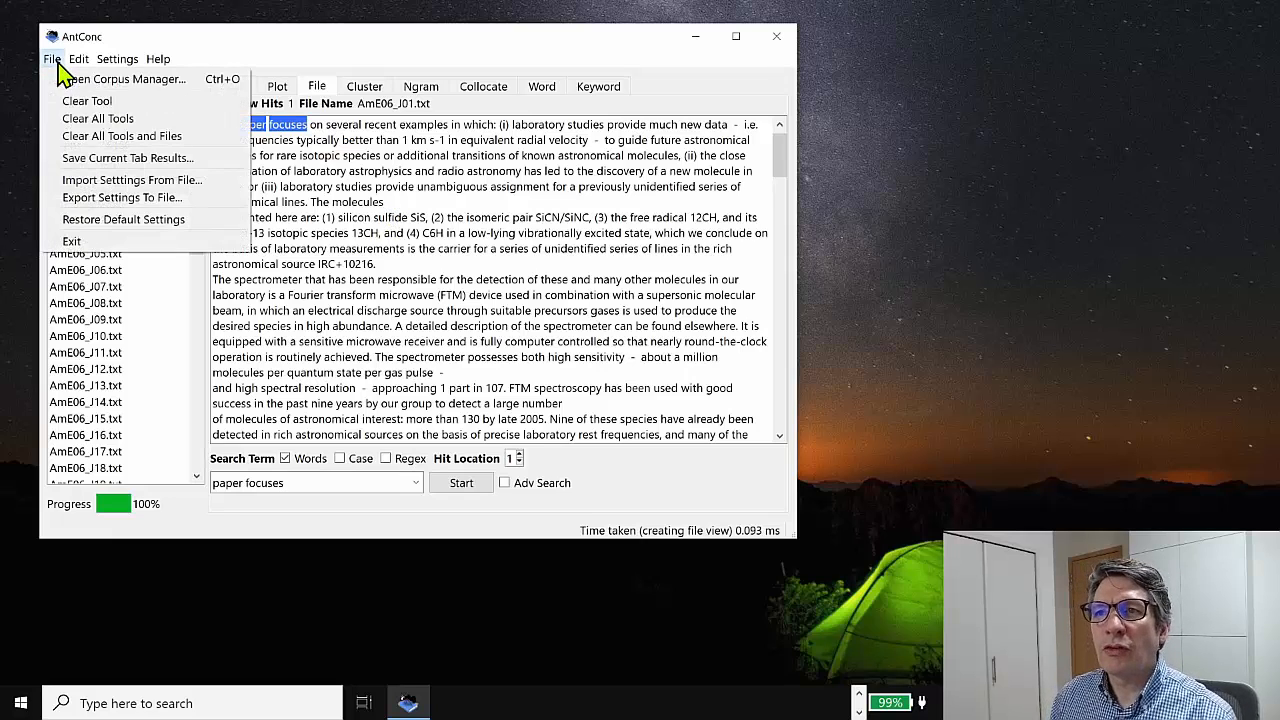
mouse_move(127, 157)
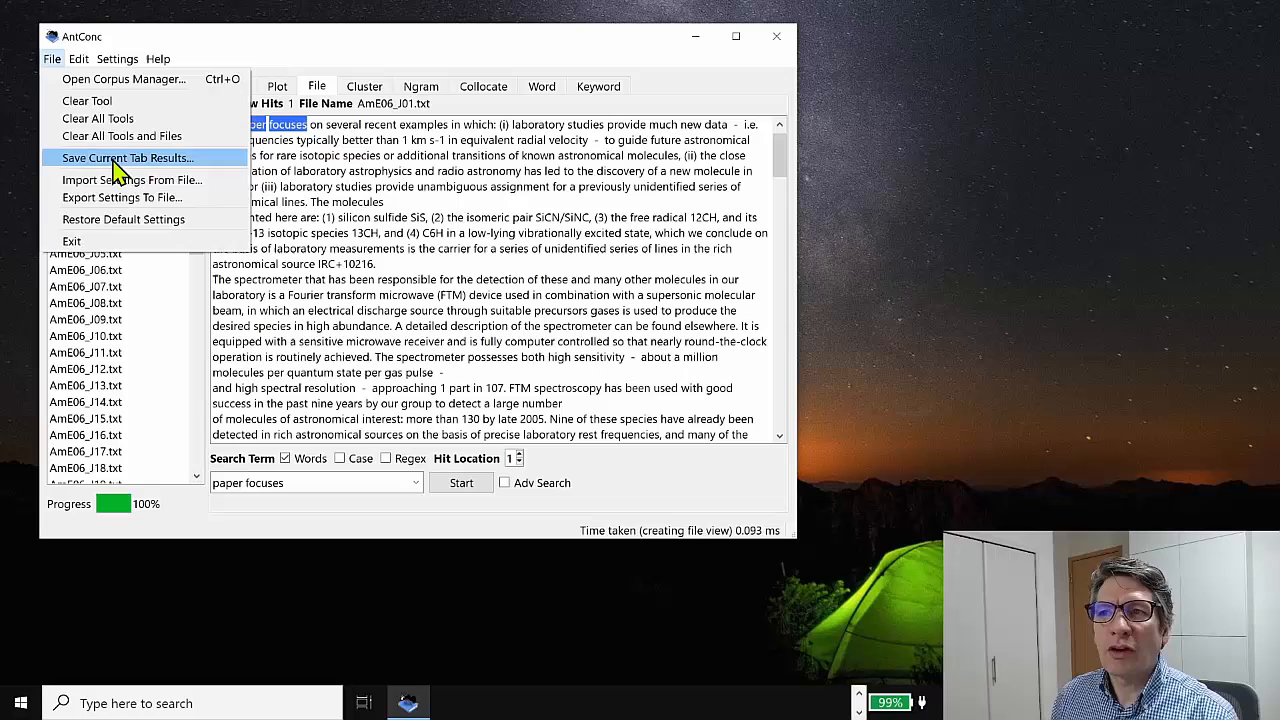
left_click(127, 157)
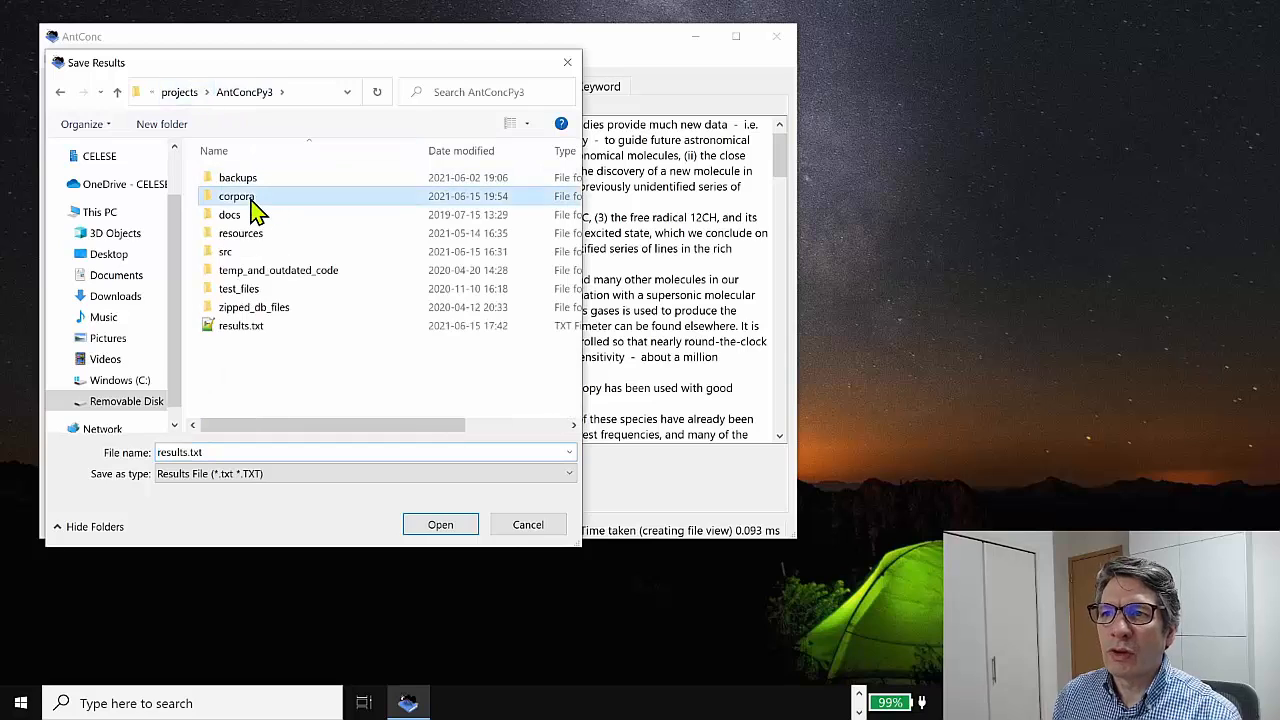
double_click(237, 196)
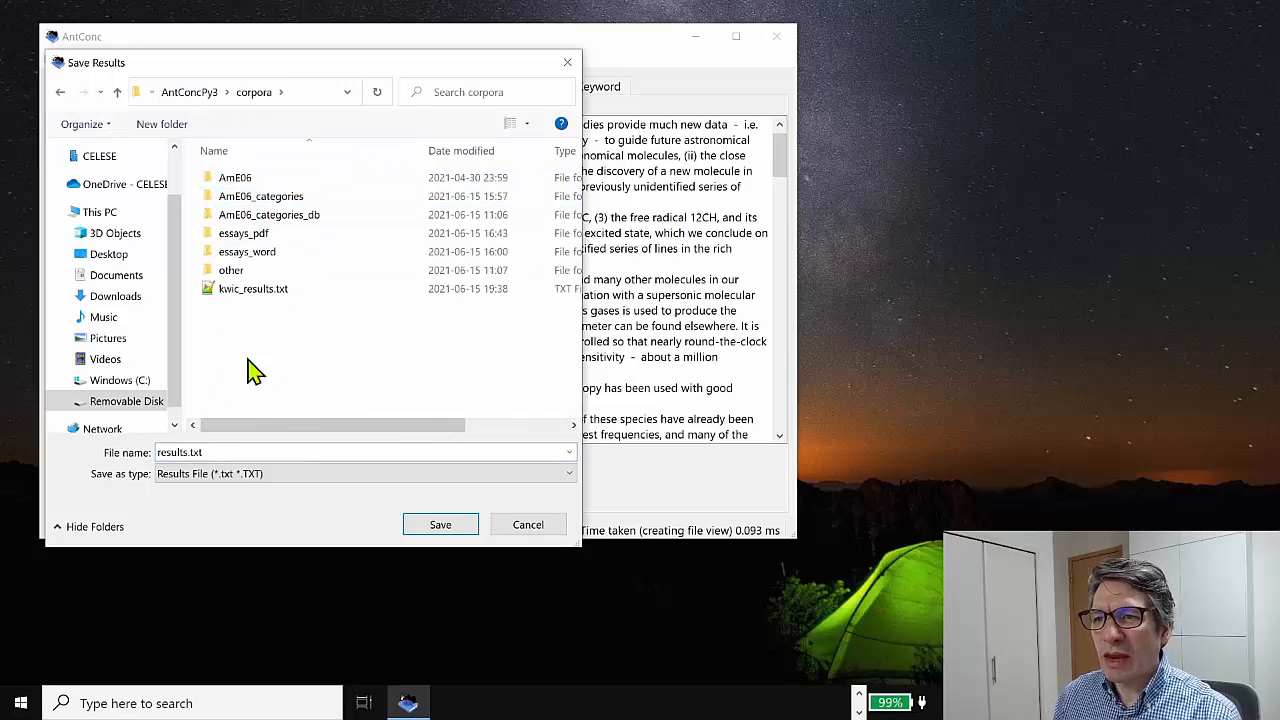
type("file_view_")
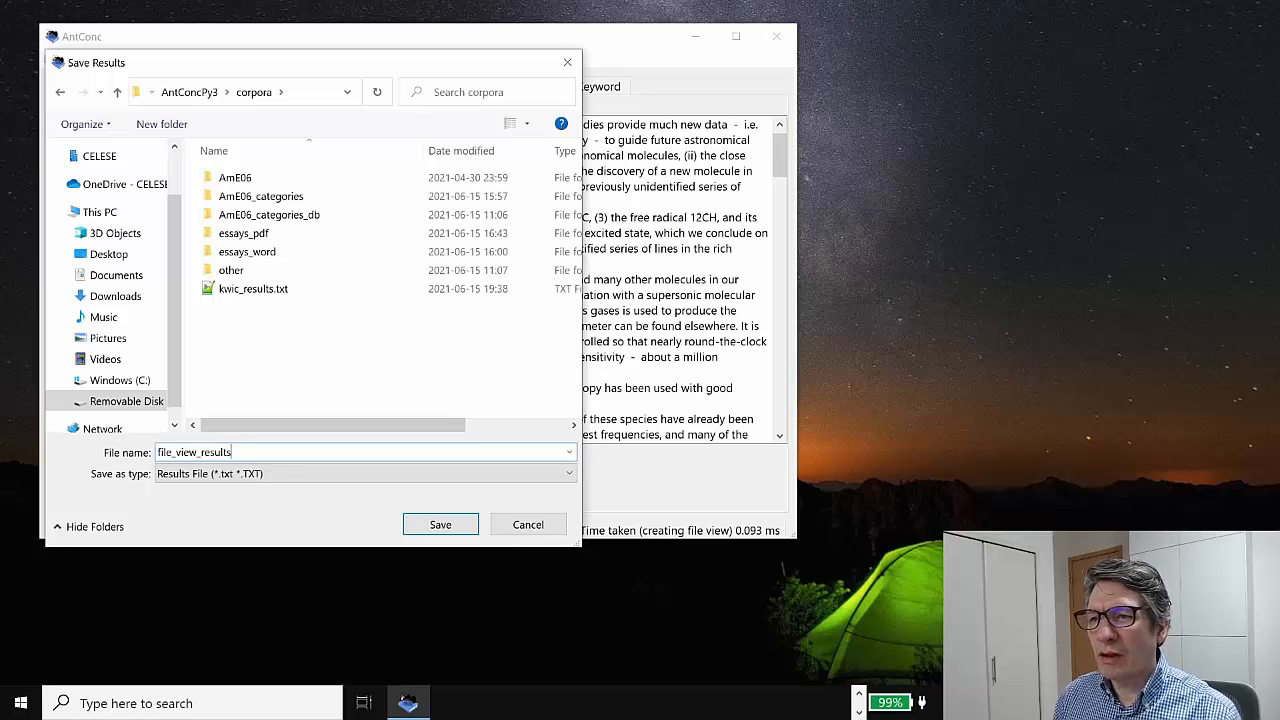
left_click(528, 524)
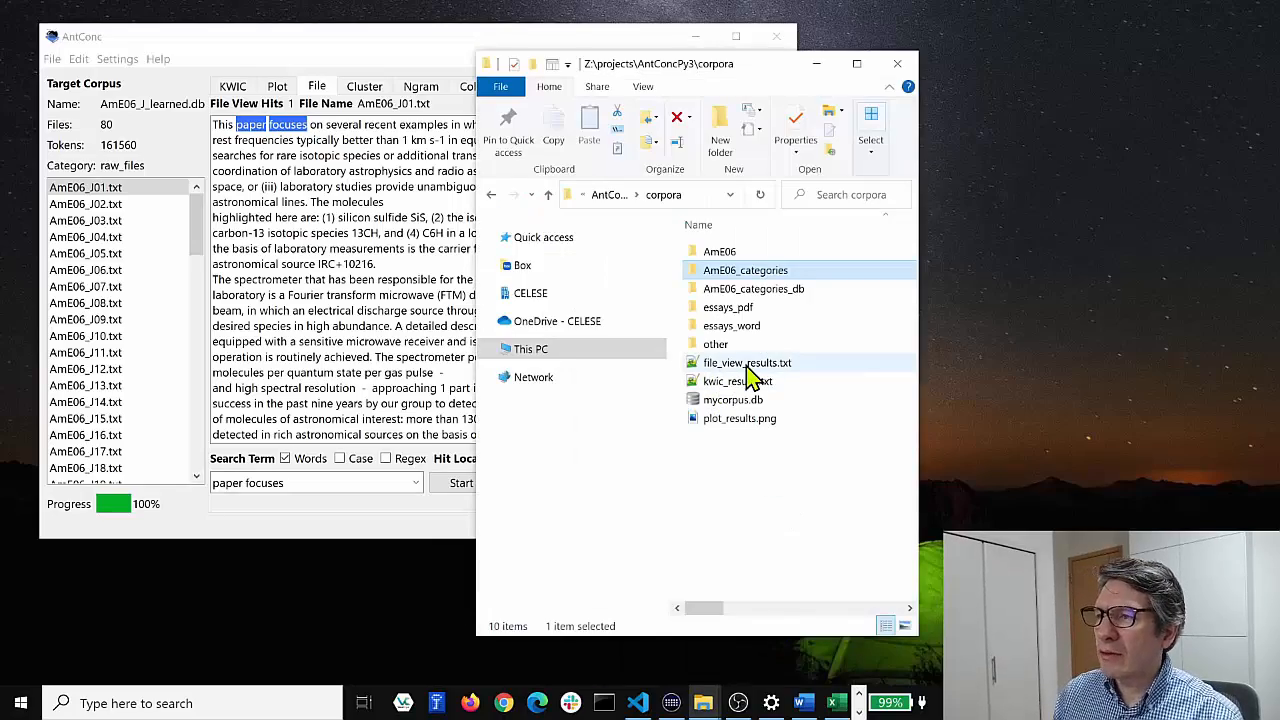
Open file_view_results.txt in Notepad++ and scroll through the saved AmE06_J01 text
double_click(747, 362)
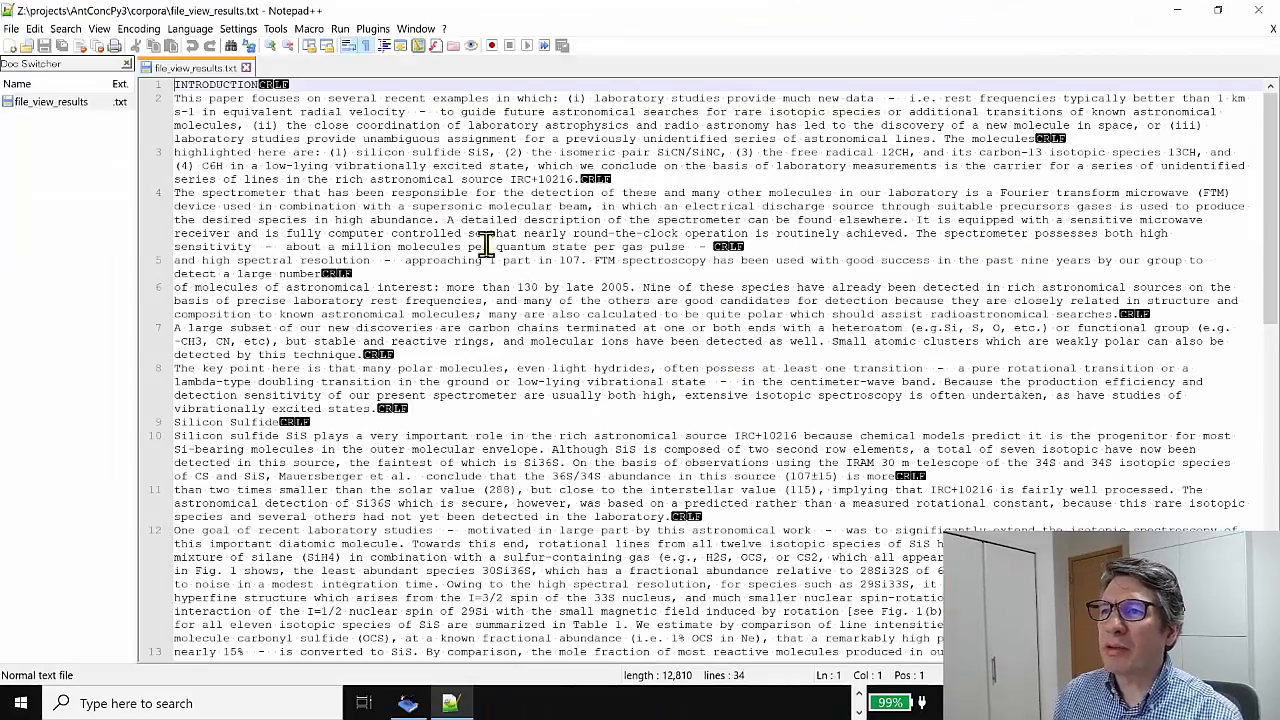
scroll("down", 3)
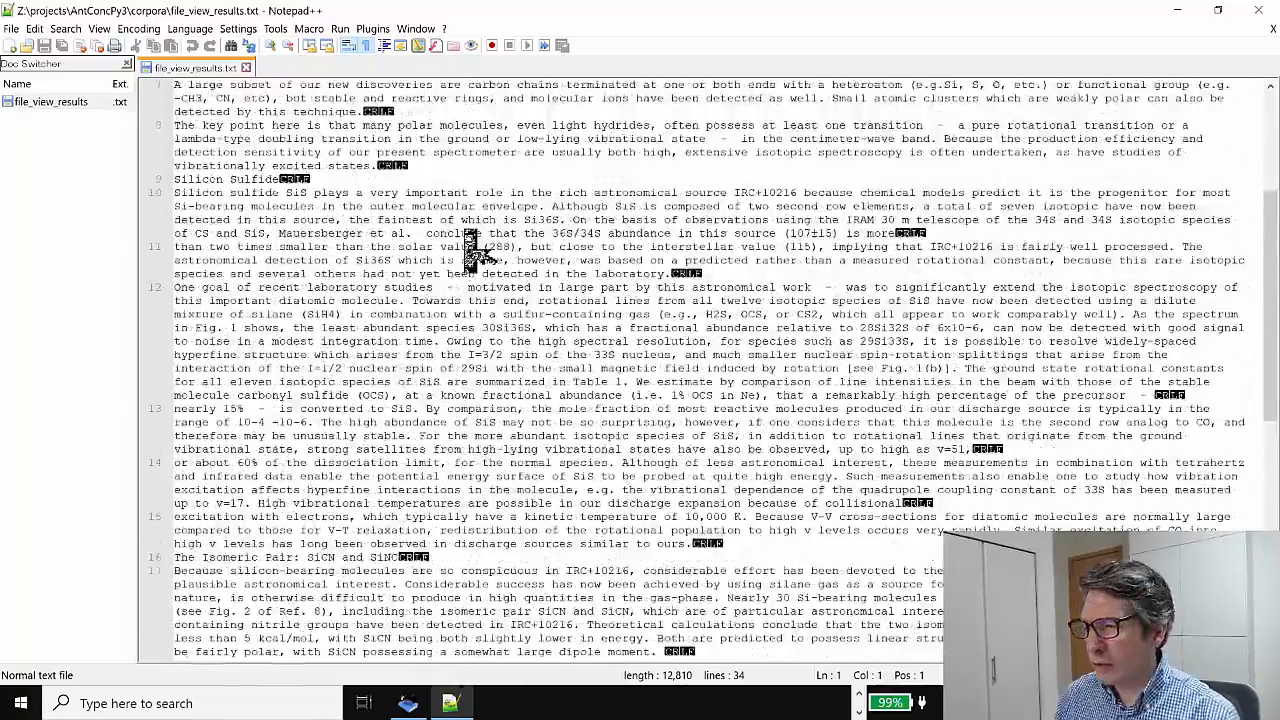